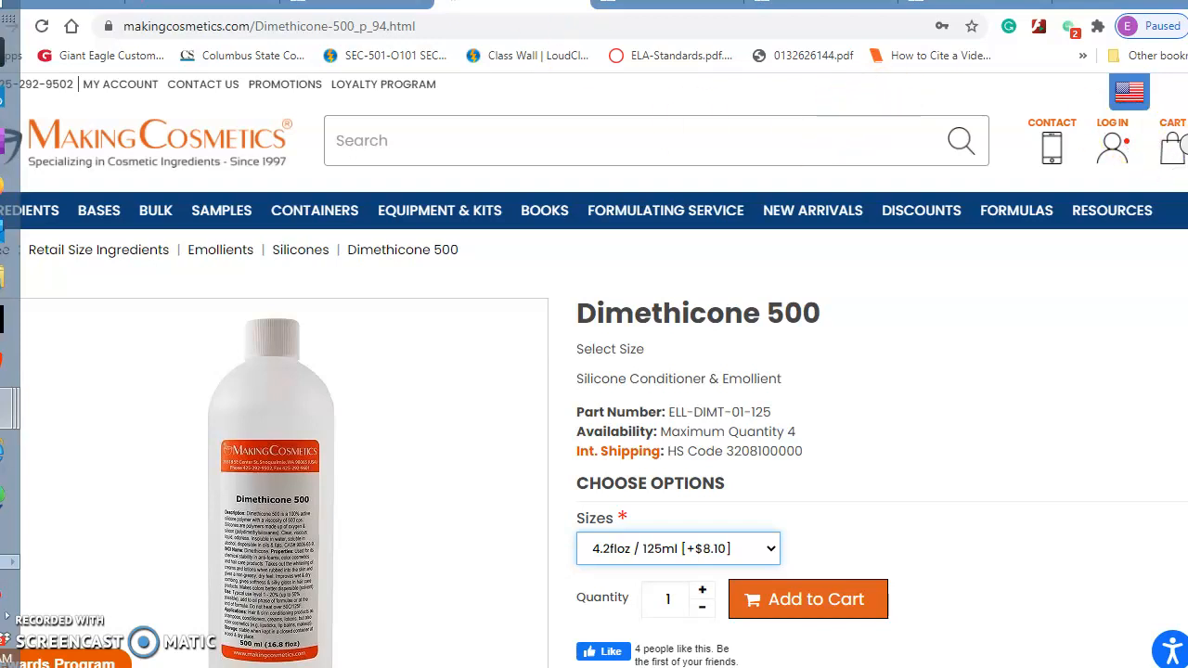
Step: Scroll down the Octyldodecanol product page to its size and Description details
scroll(down, 3)
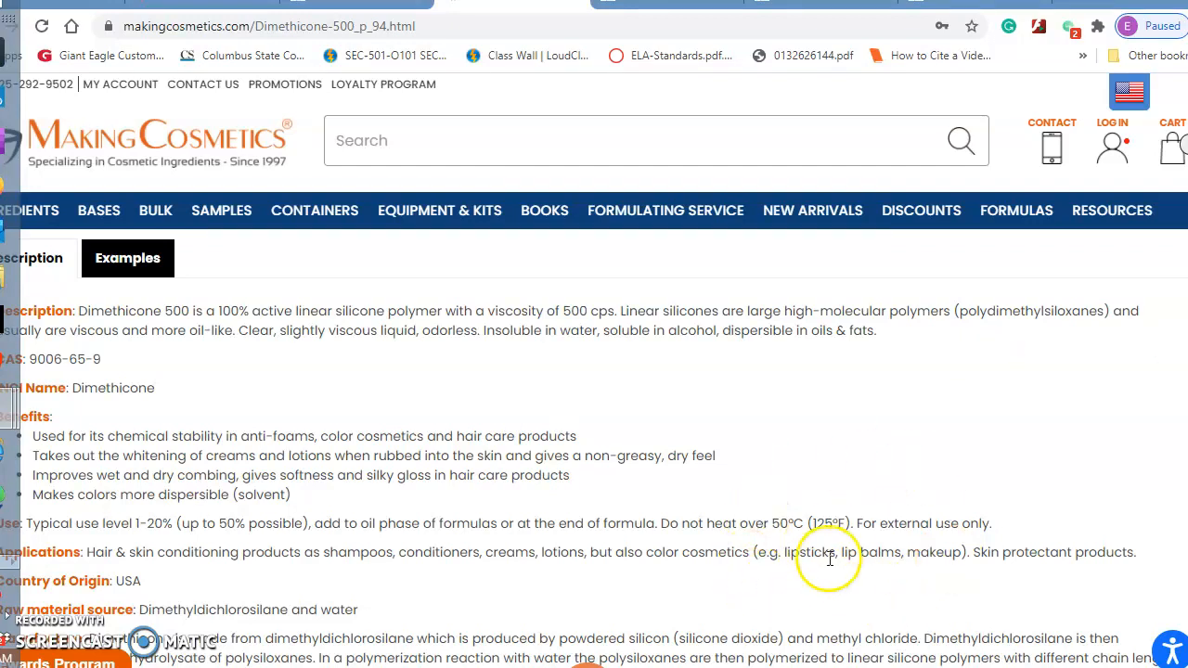
mouse_move(556, 531)
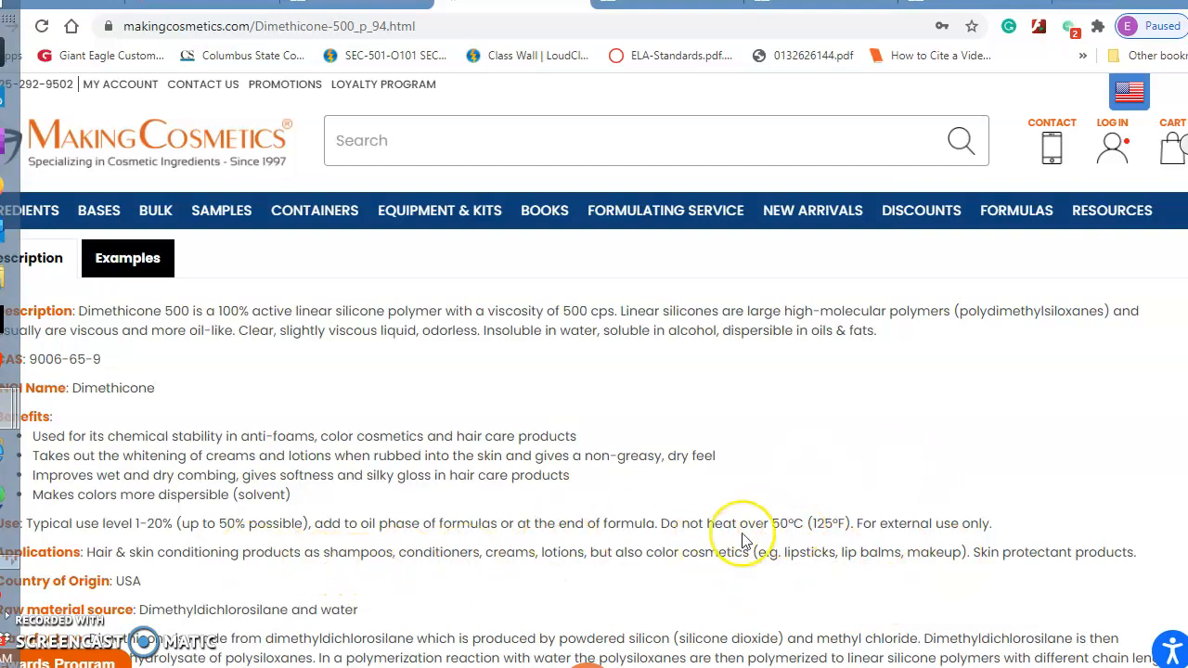
mouse_move(1173, 394)
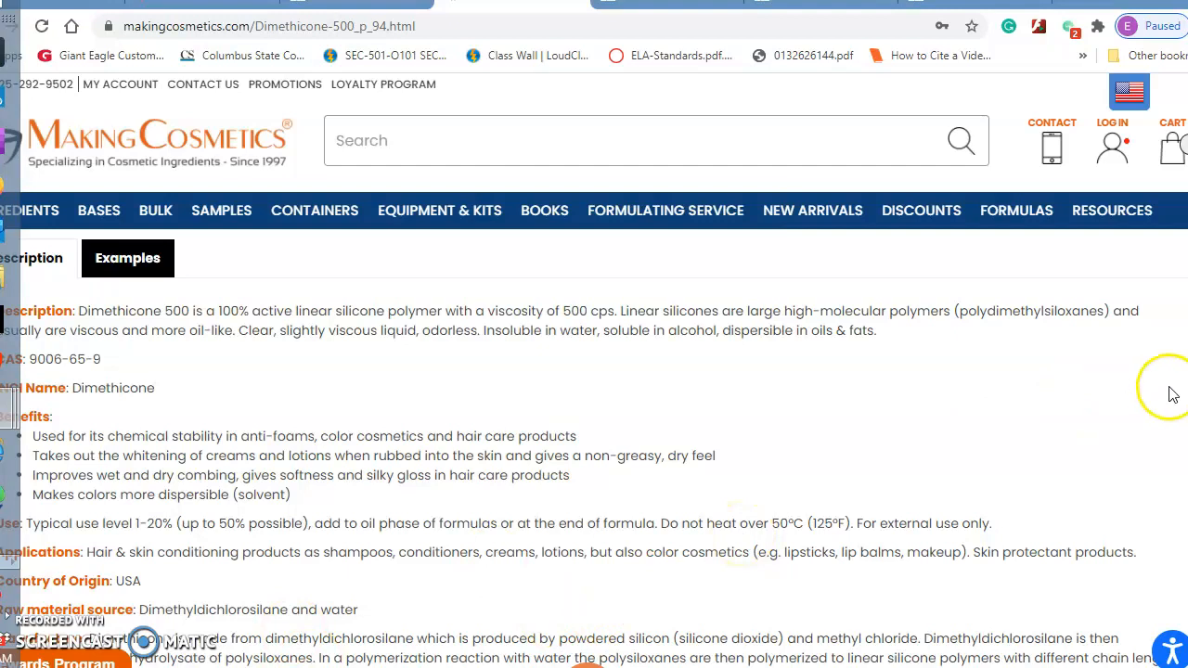
scroll(down, 3)
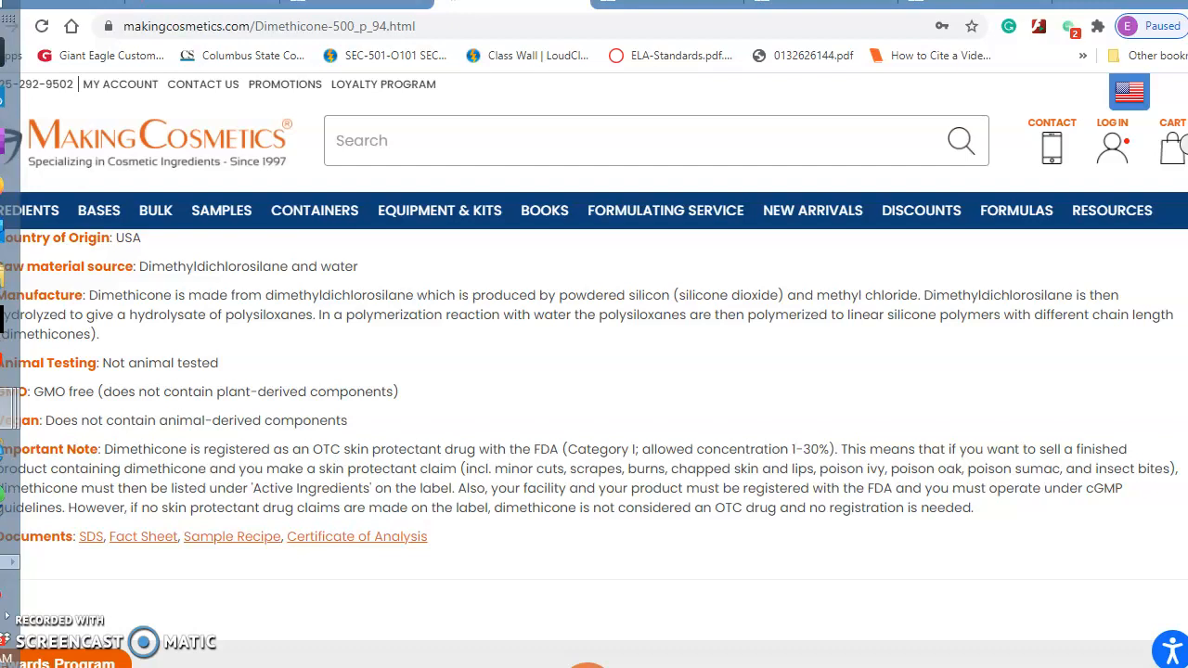
mouse_move(1118, 251)
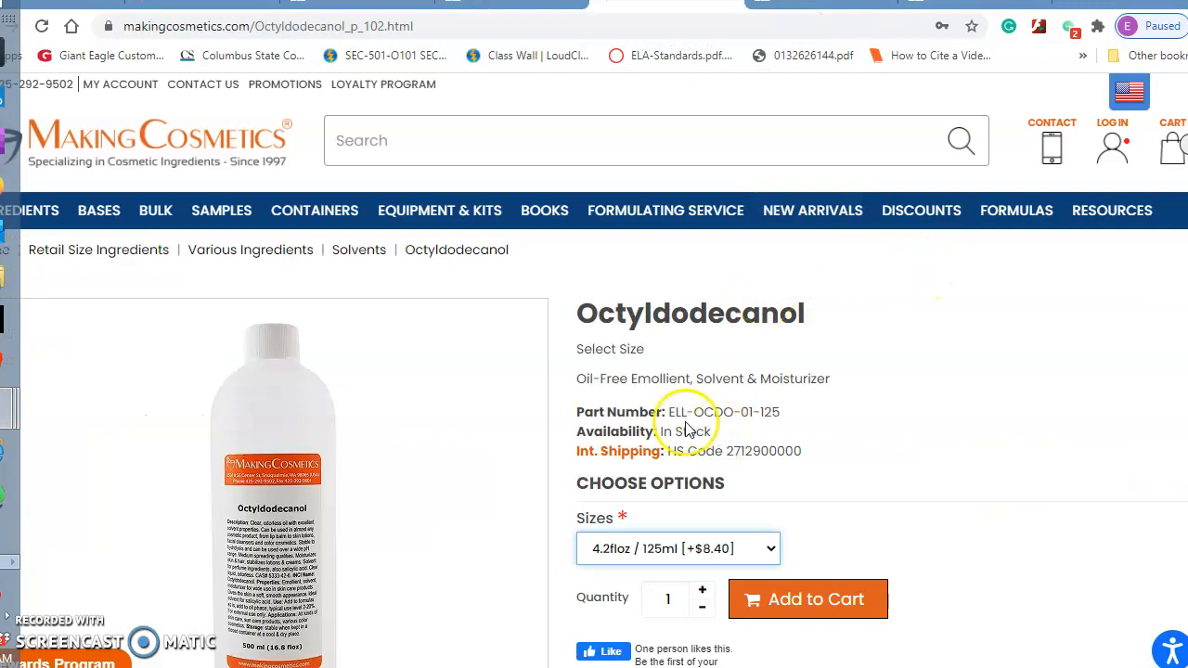
mouse_move(590, 384)
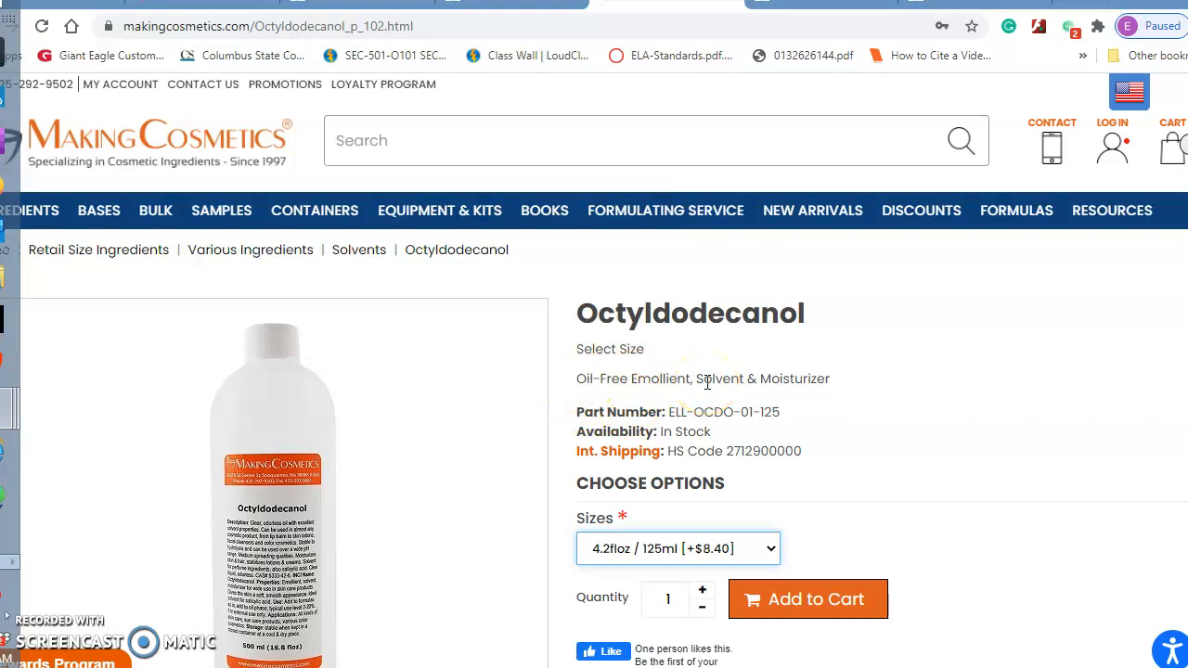
scroll(down, 3)
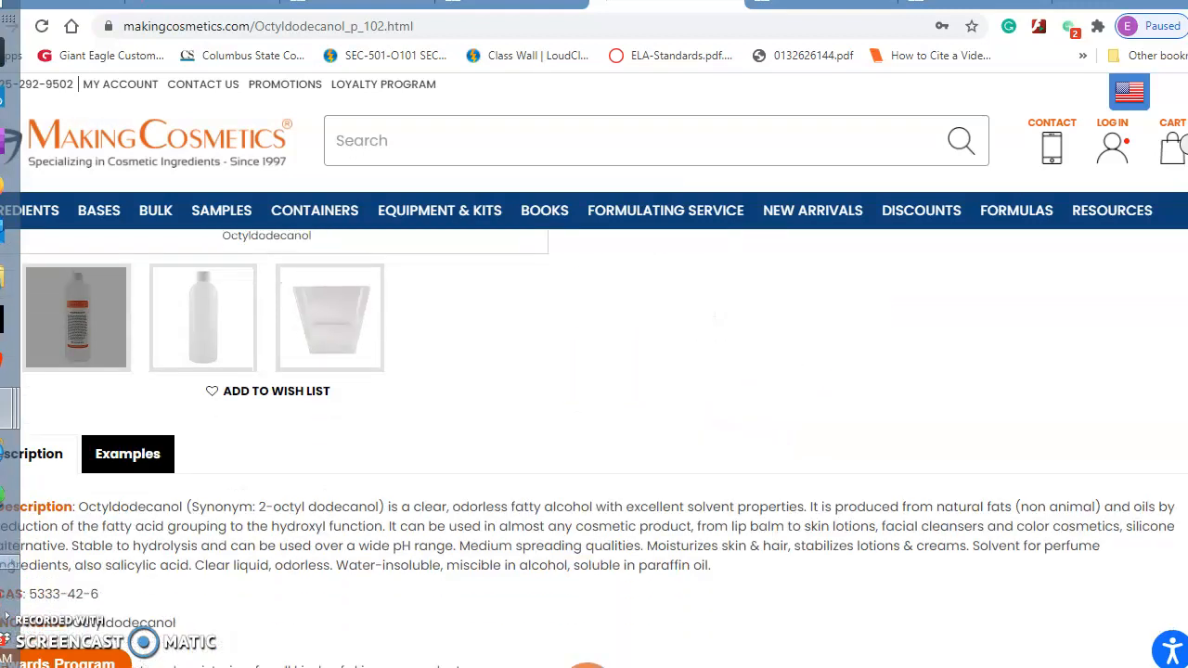
scroll(down, 3)
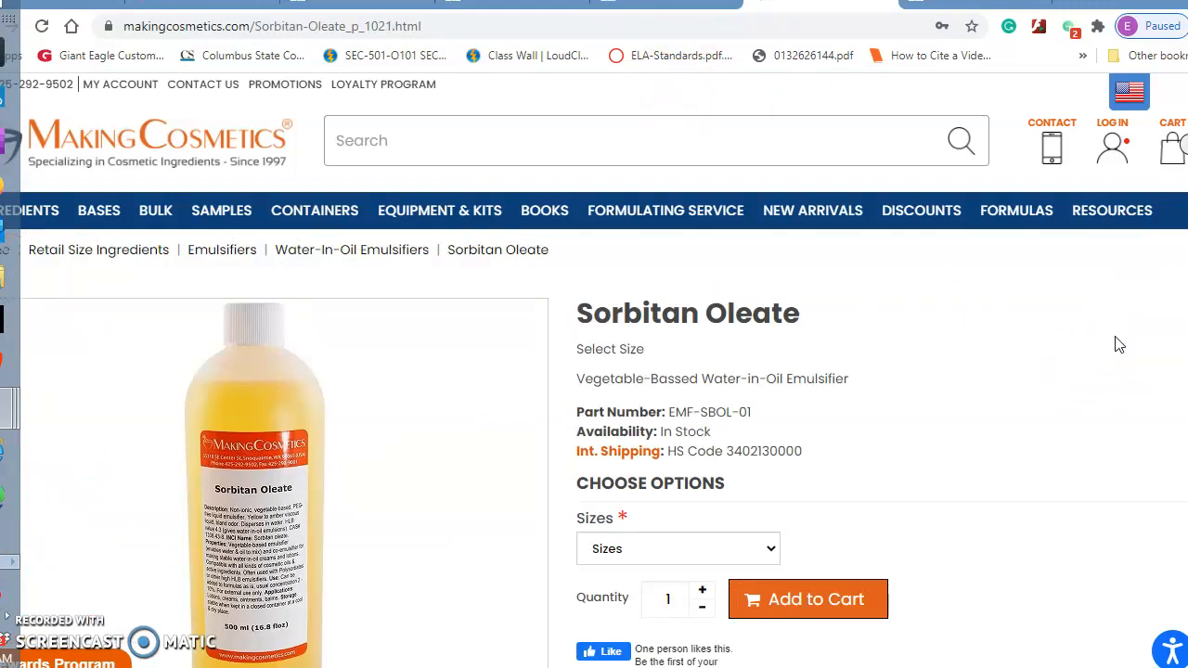
mouse_move(973, 412)
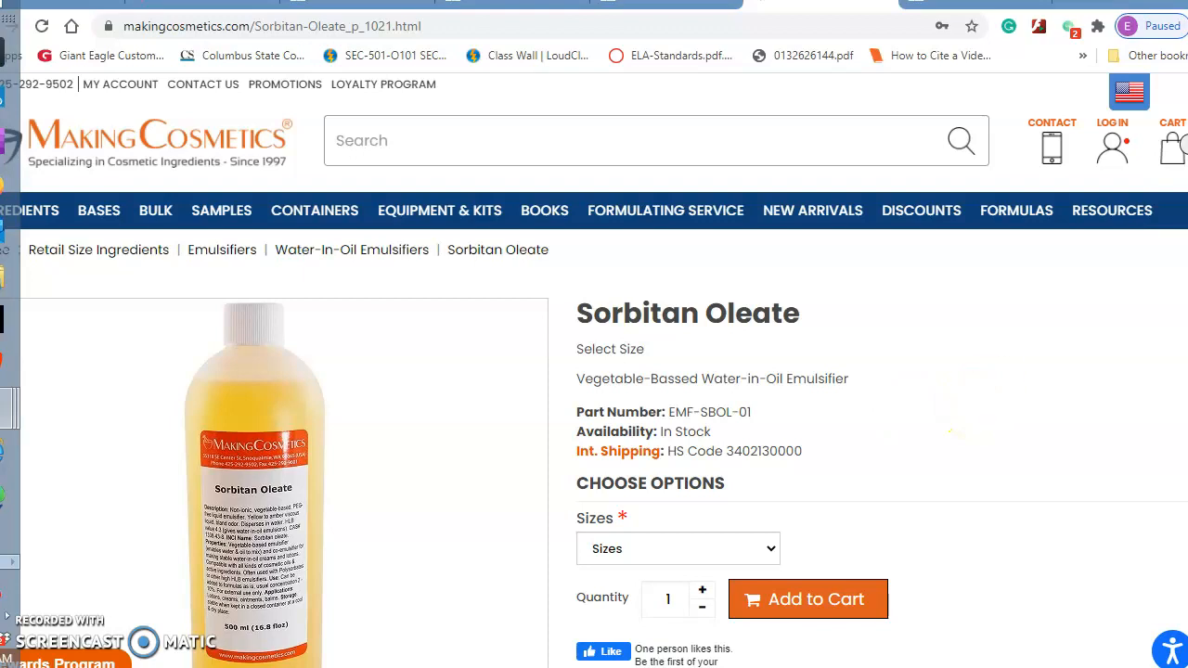
Step: Scroll through the Vitamin E (dl-alpha tocopherol) page to its 1.0 fl oz / 30 ml size options
scroll(down, 3)
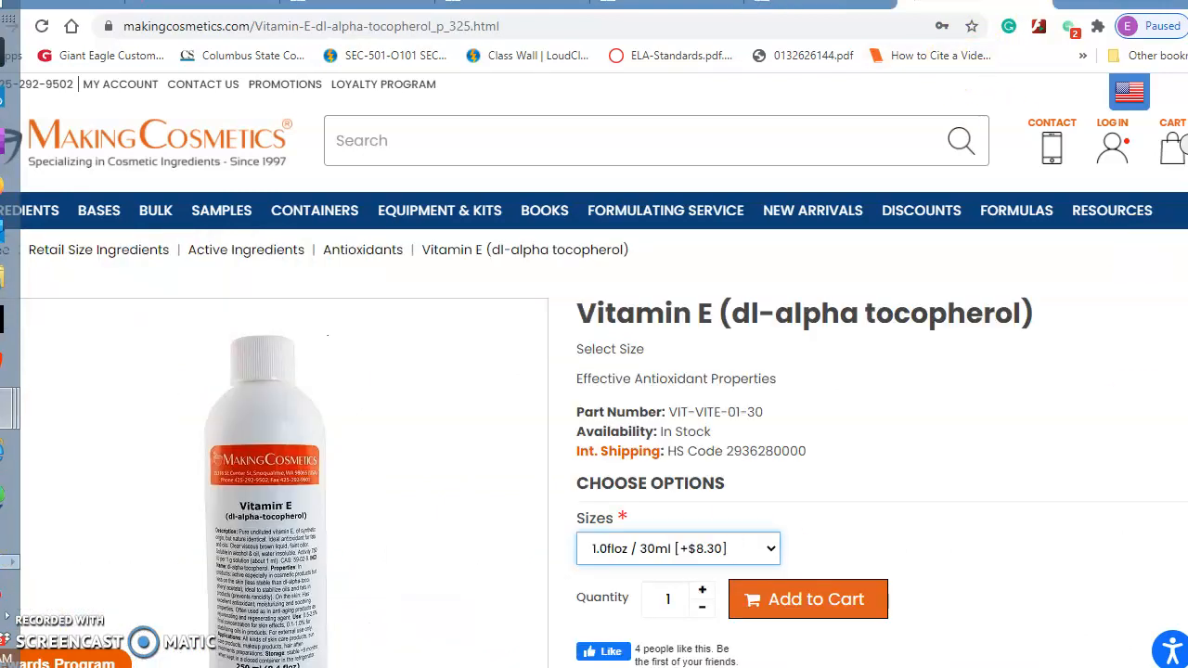
mouse_move(961, 19)
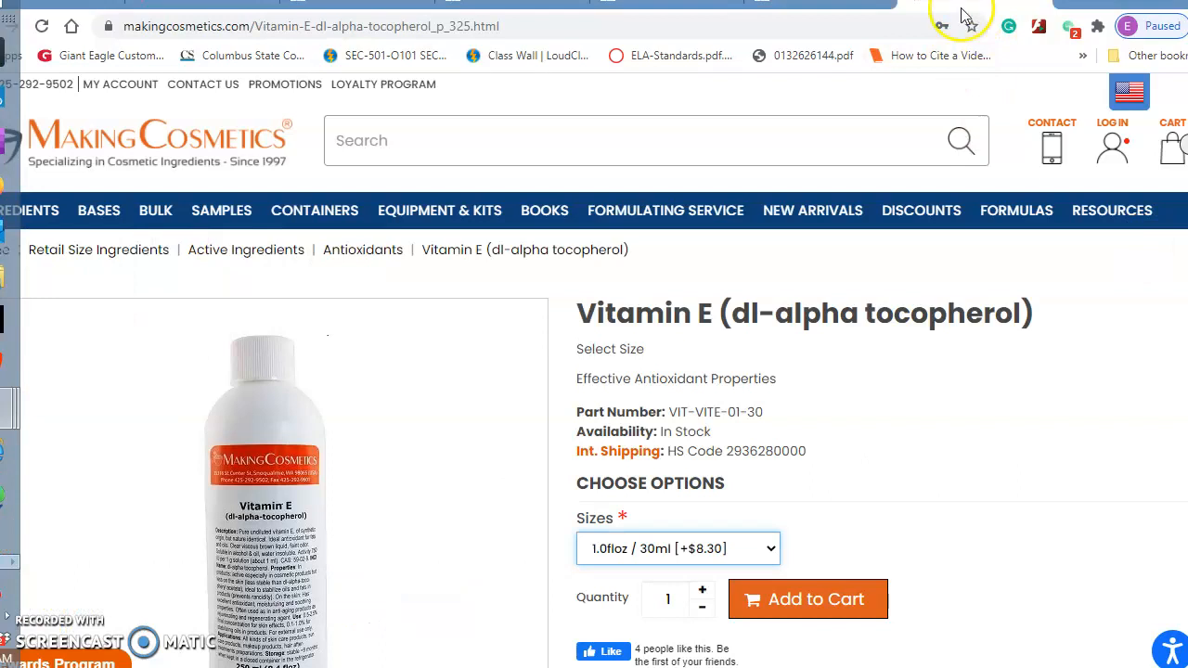
mouse_move(678, 312)
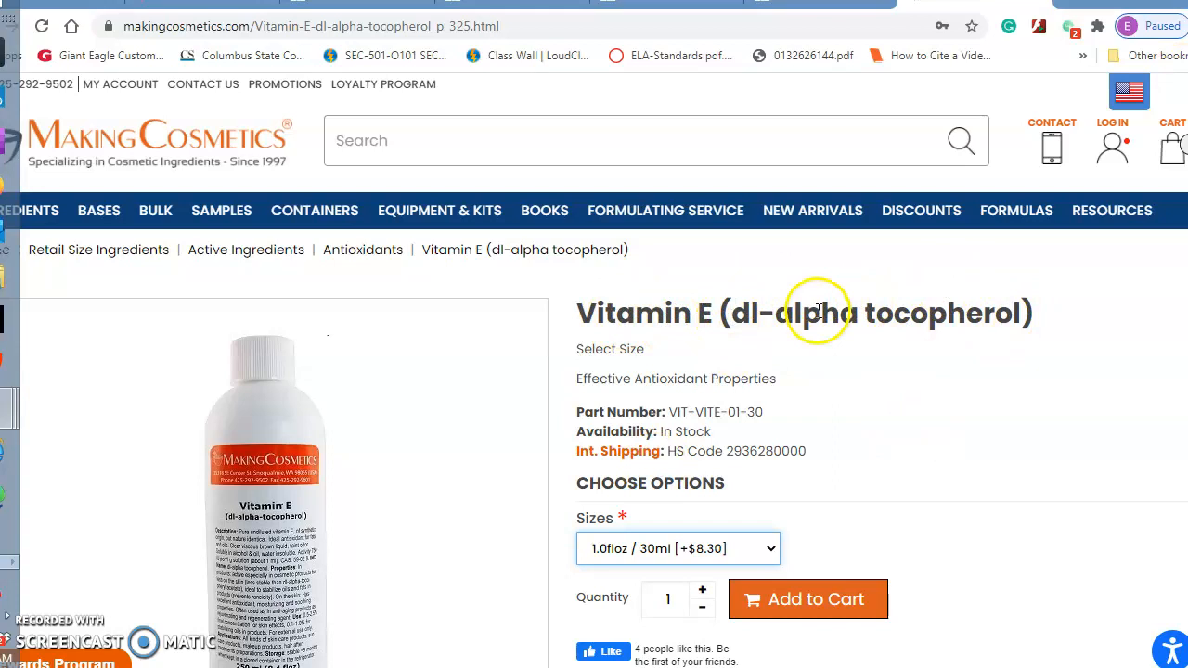
mouse_move(1073, 320)
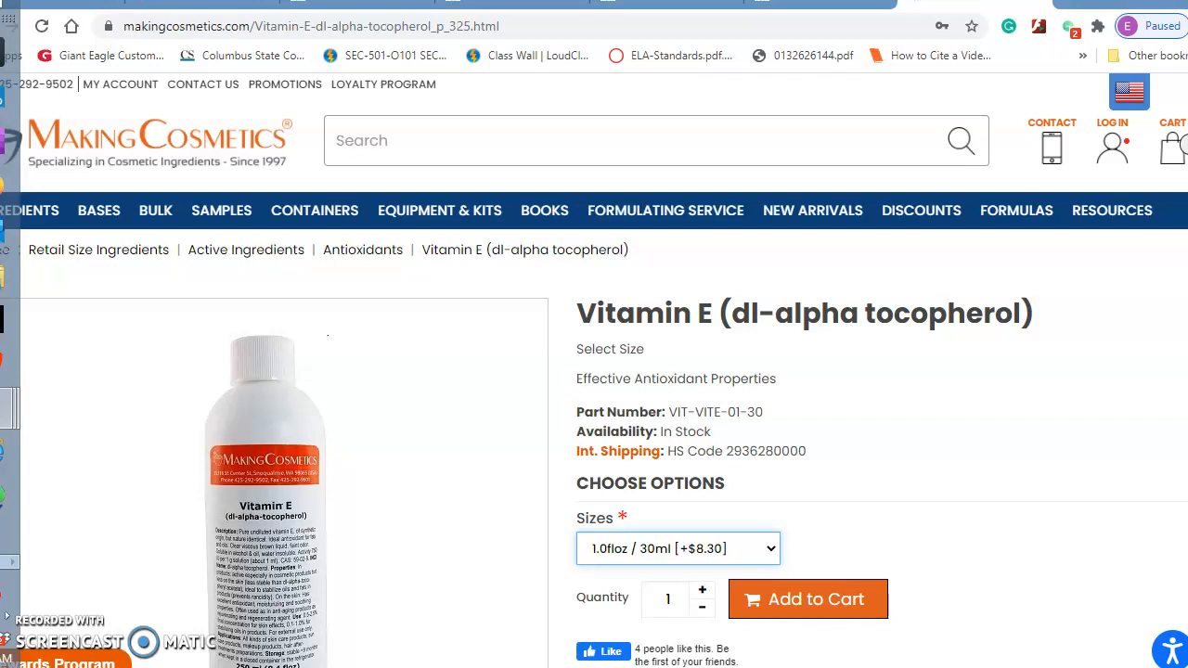
scroll(down, 3)
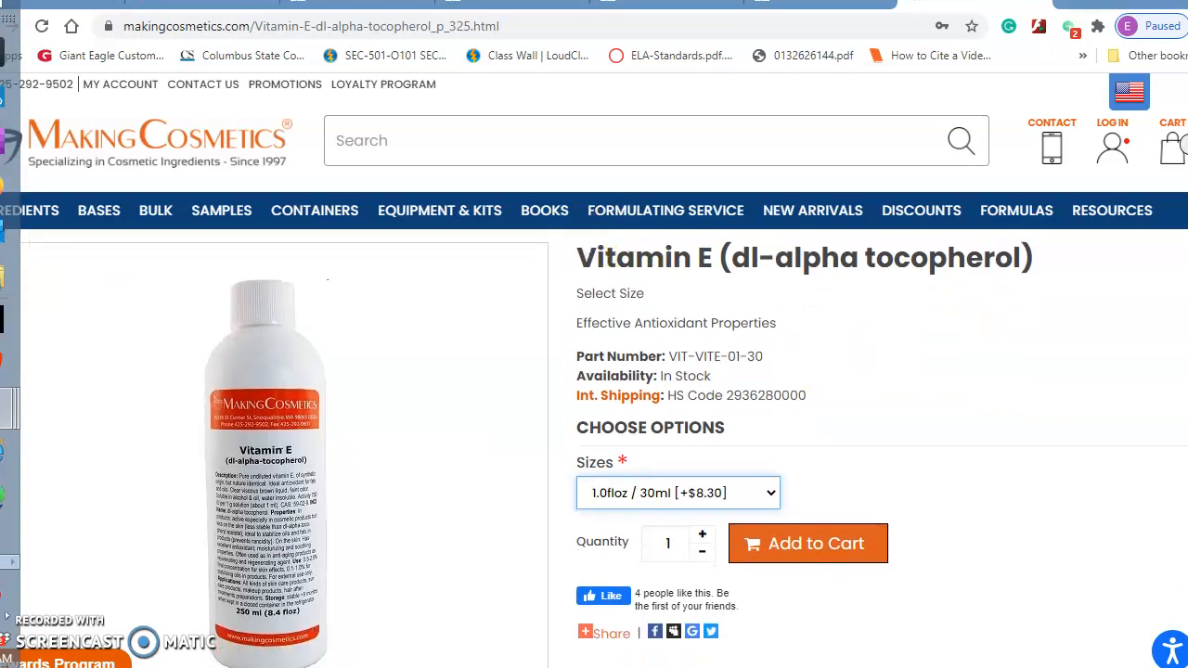
scroll(down, 3)
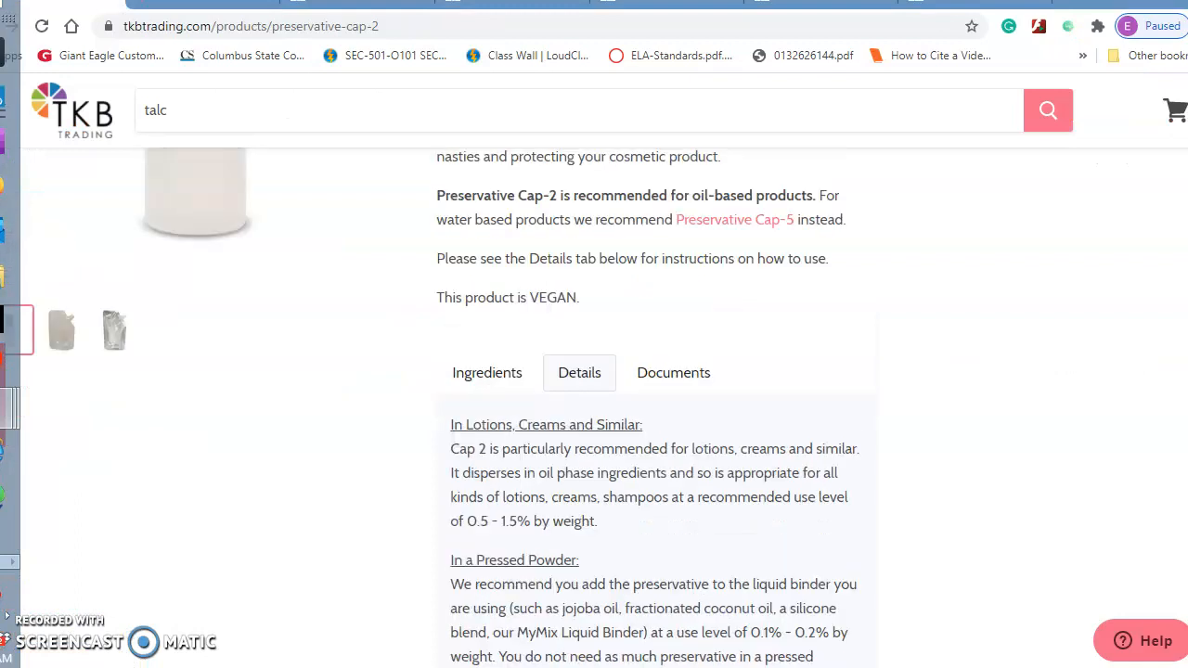
Step: Scroll through the Preservative Cap-2 usage levels for creams and pressed and loose powders
scroll(down, 3)
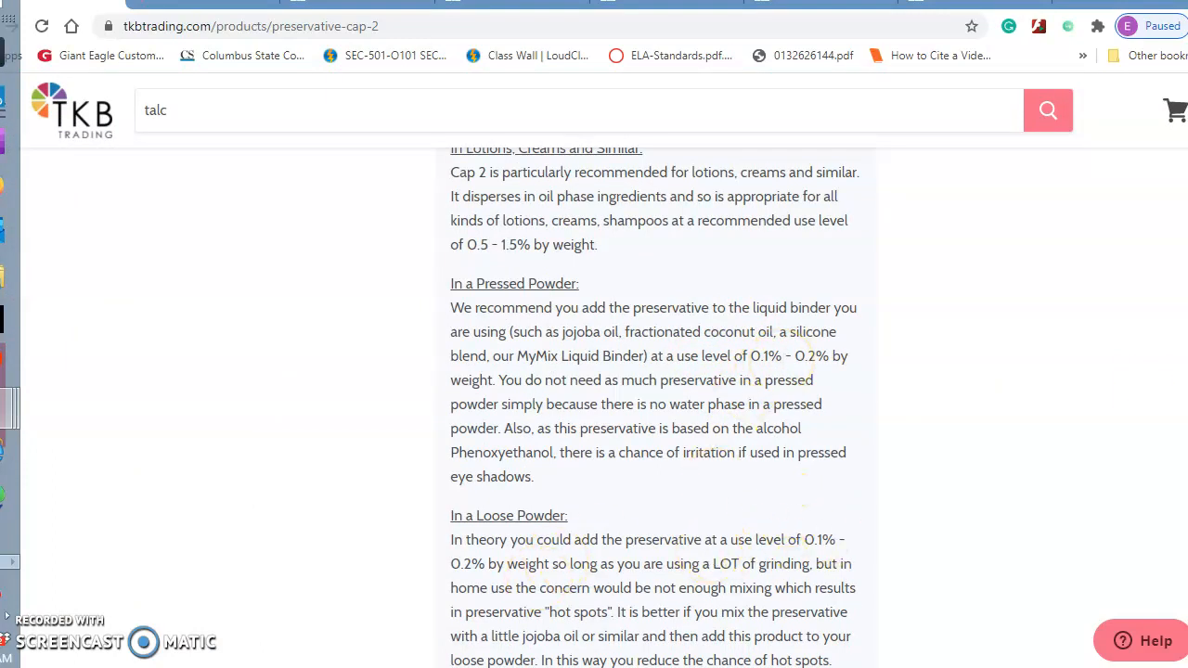
scroll(down, 3)
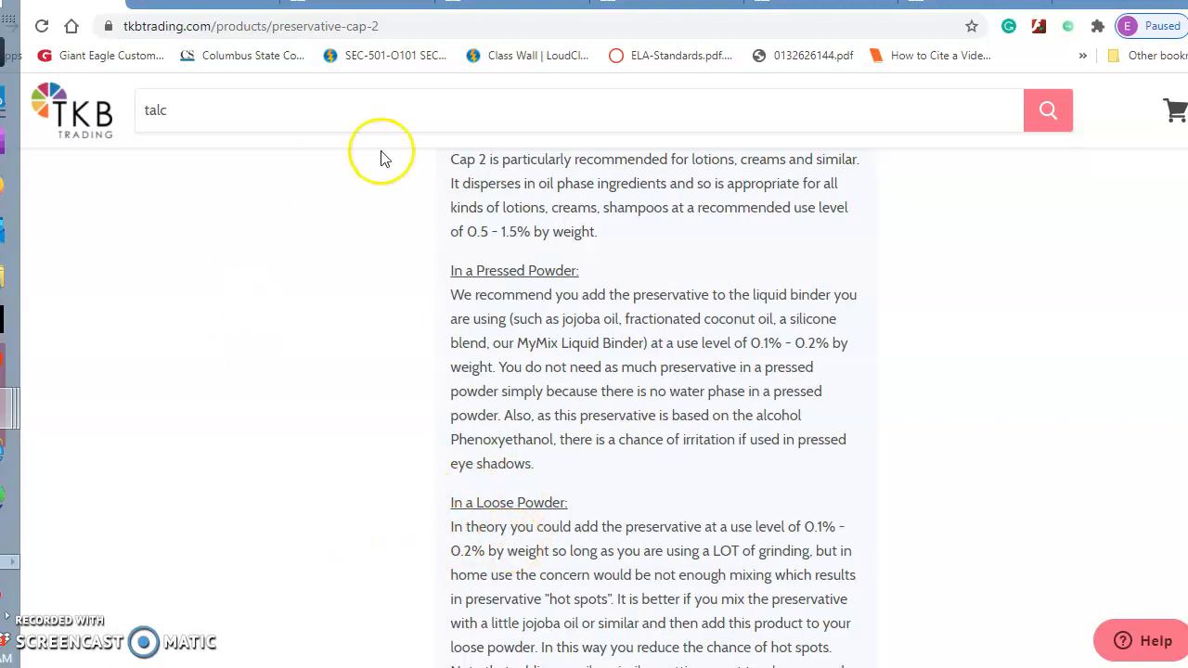
Step: Replace the earlier talc search with 'pressing' in the TKB Trading search box
click(371, 109)
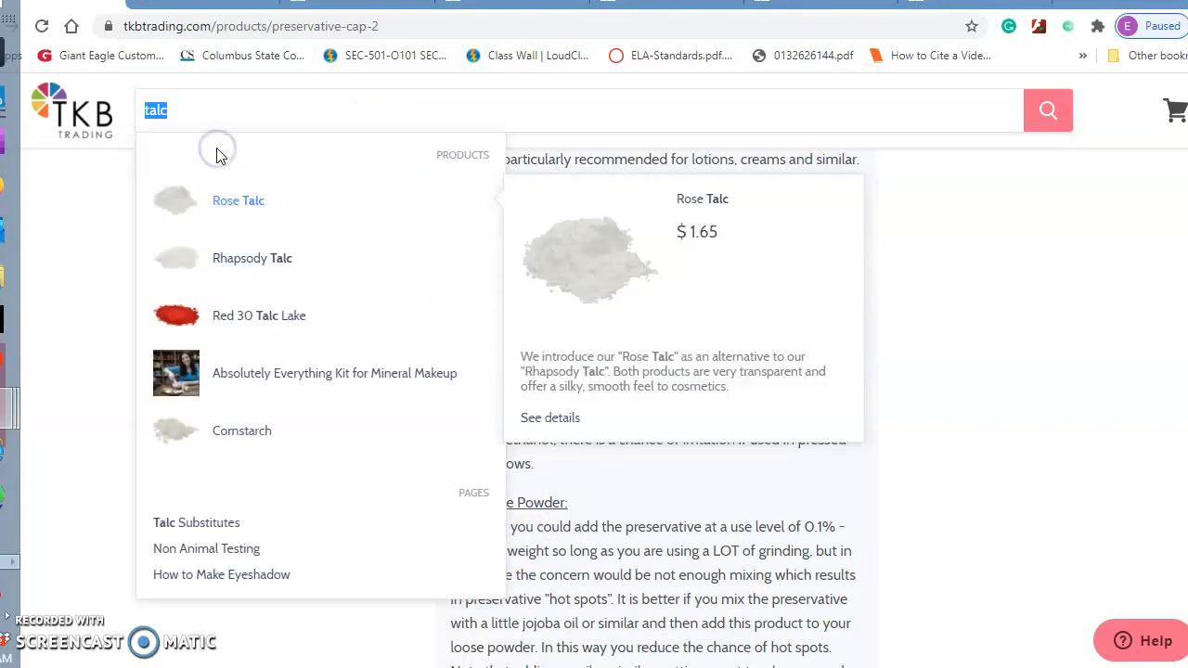
text(pressing)
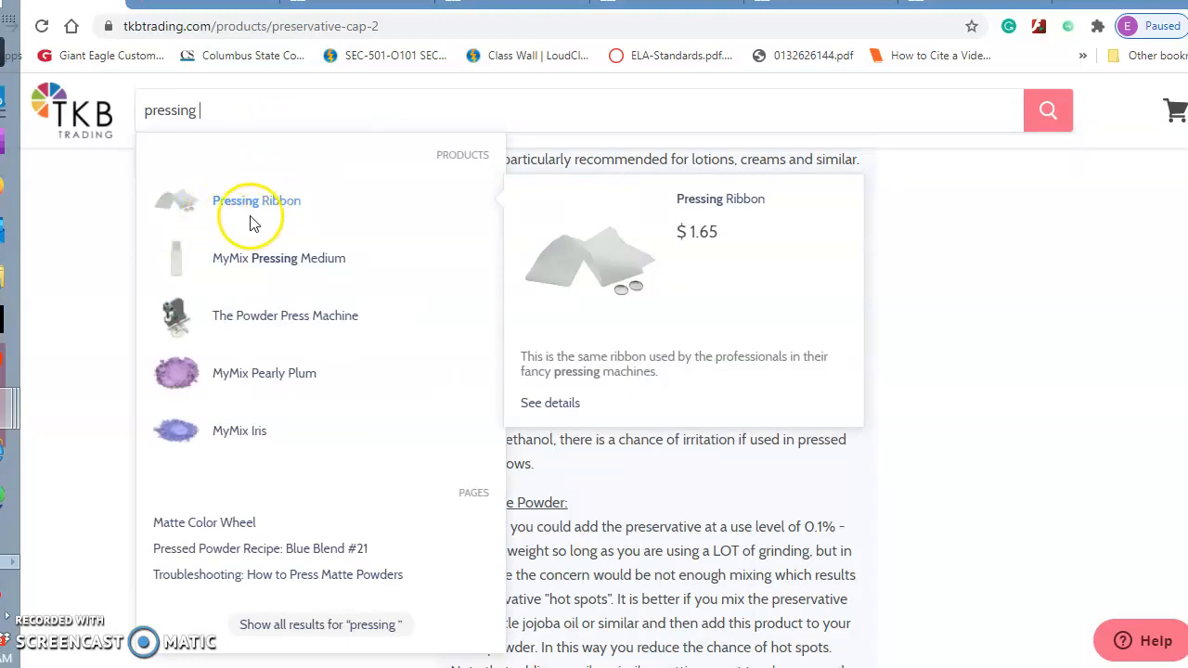
mouse_move(286, 165)
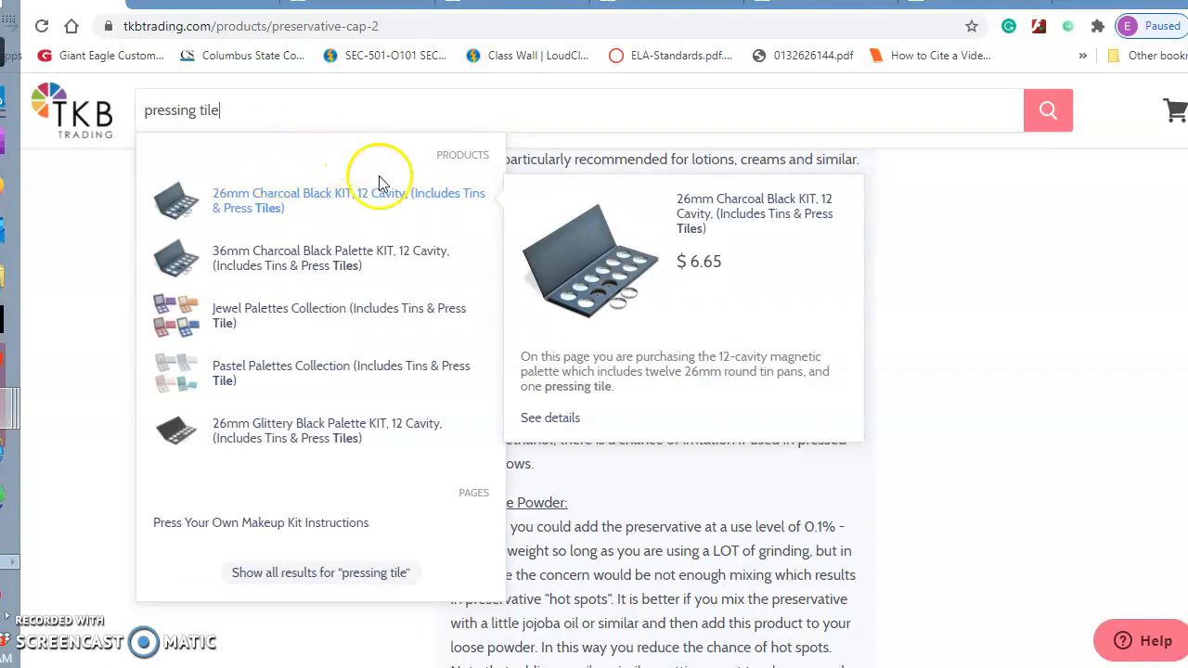
mouse_move(342, 371)
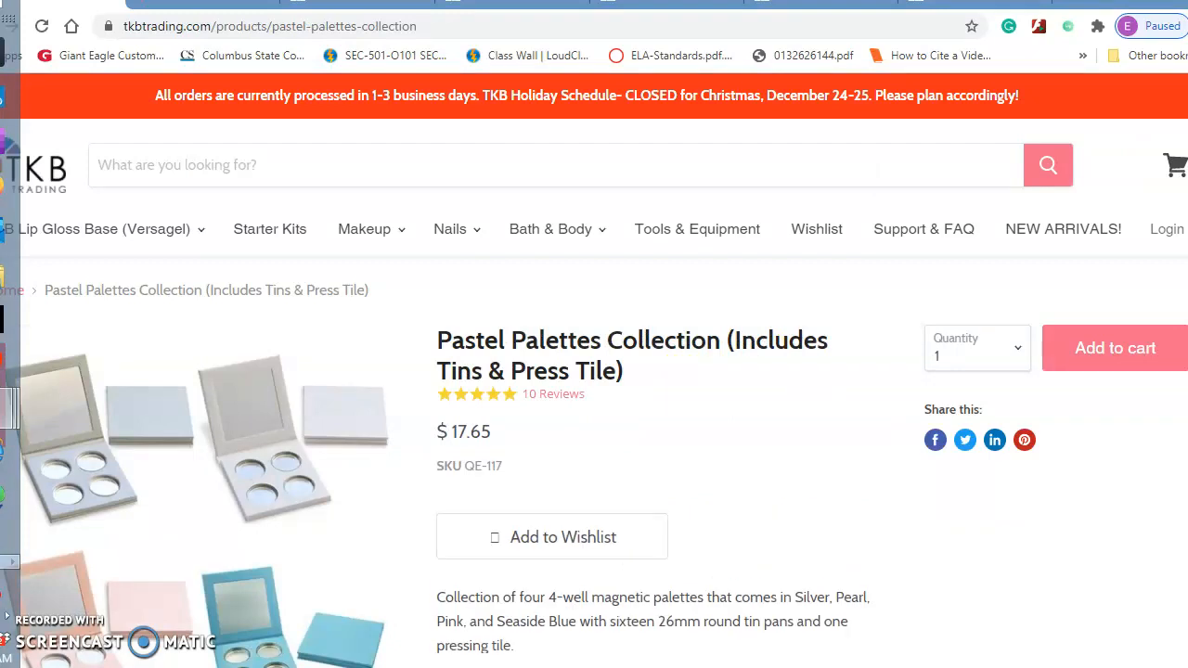
scroll(down, 3)
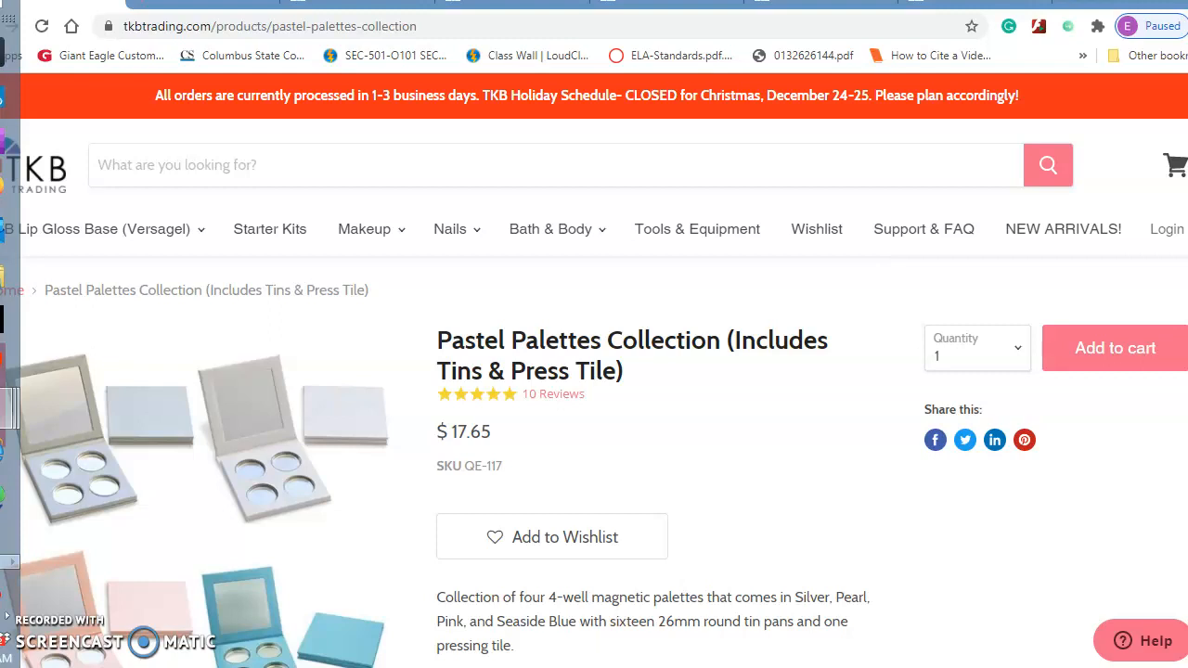
scroll(down, 3)
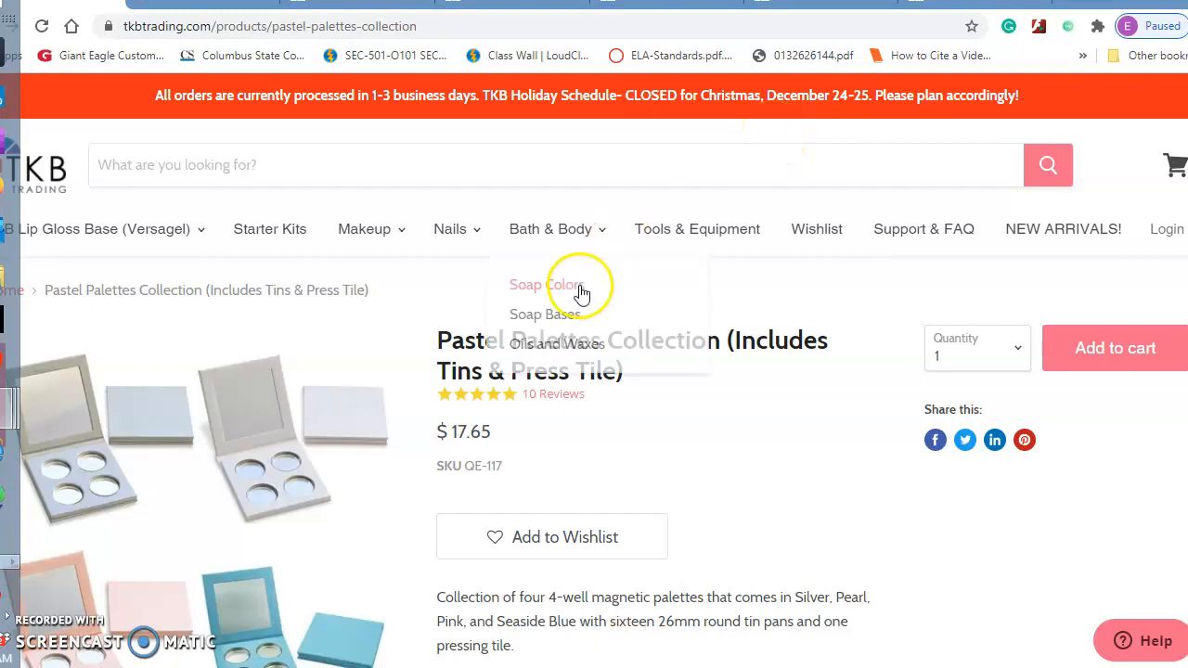
mouse_move(832, 287)
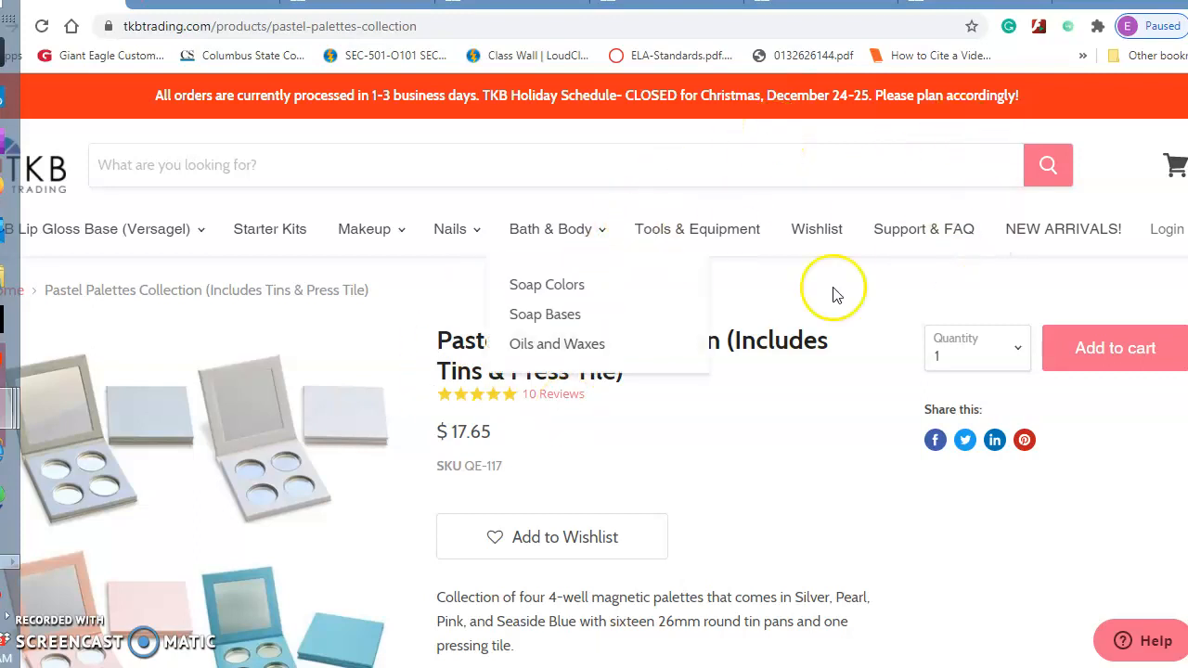
mouse_move(881, 245)
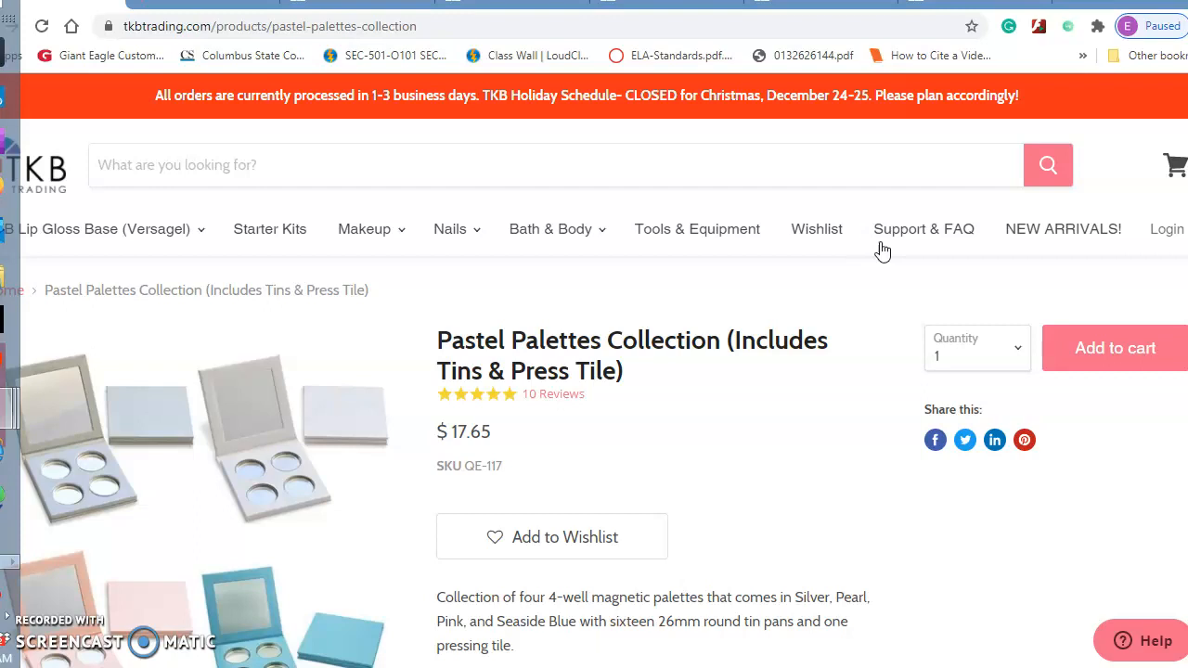
mouse_move(1175, 170)
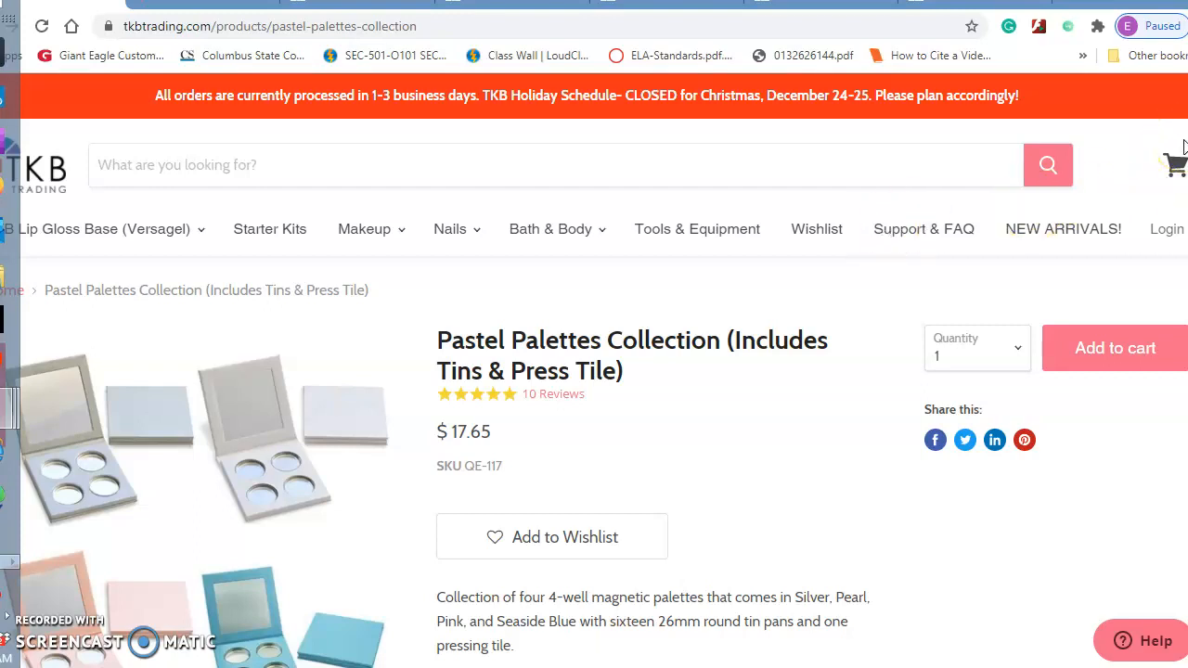
mouse_move(983, 491)
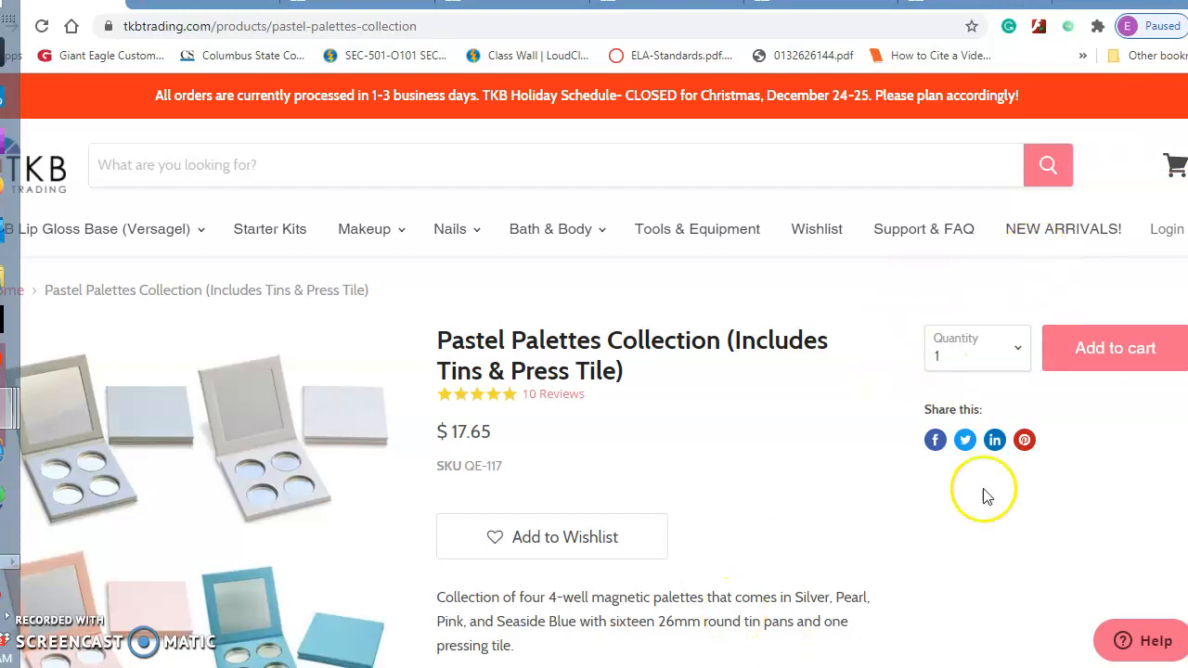
mouse_move(52, 631)
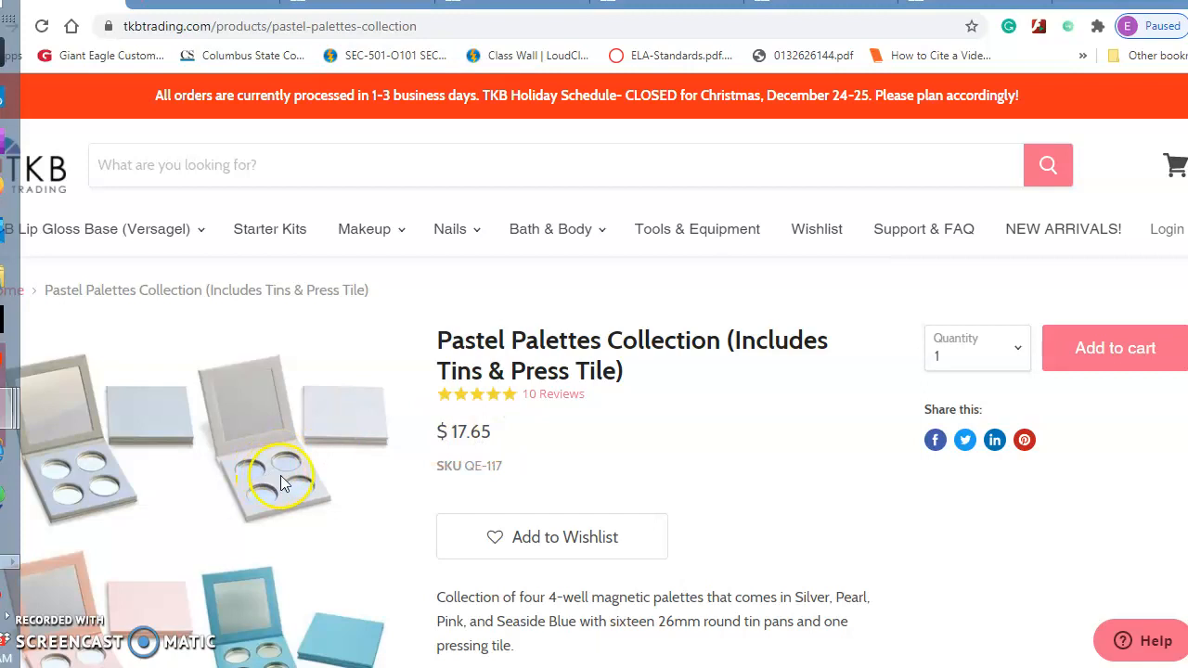
mouse_move(278, 620)
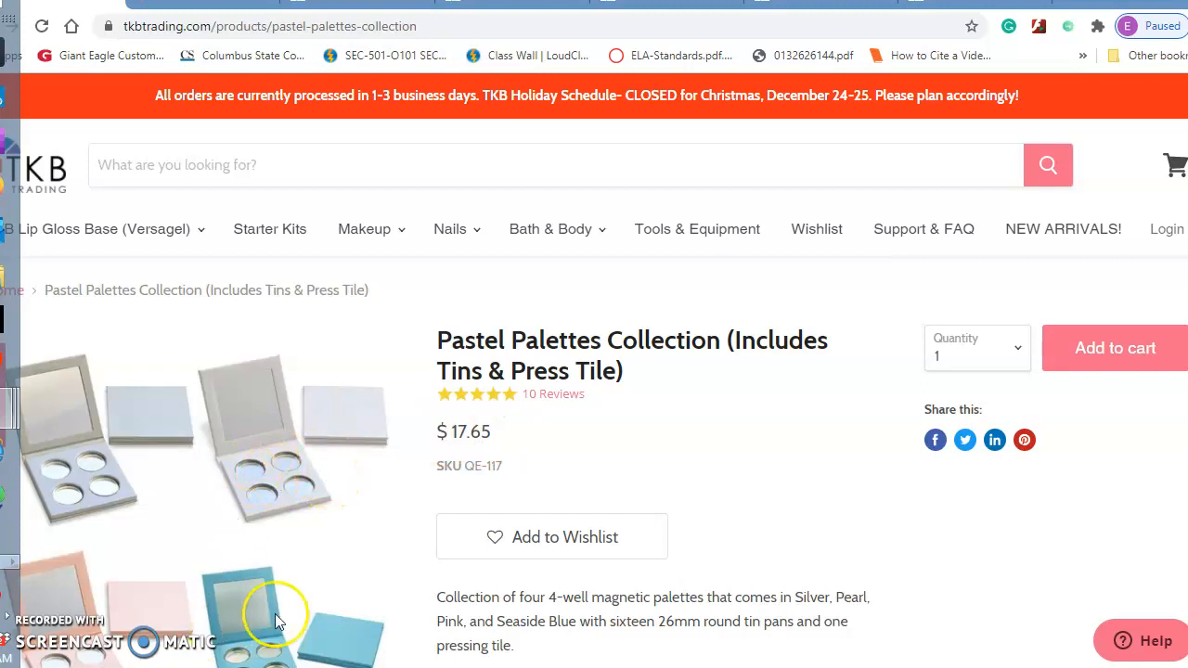
mouse_move(282, 405)
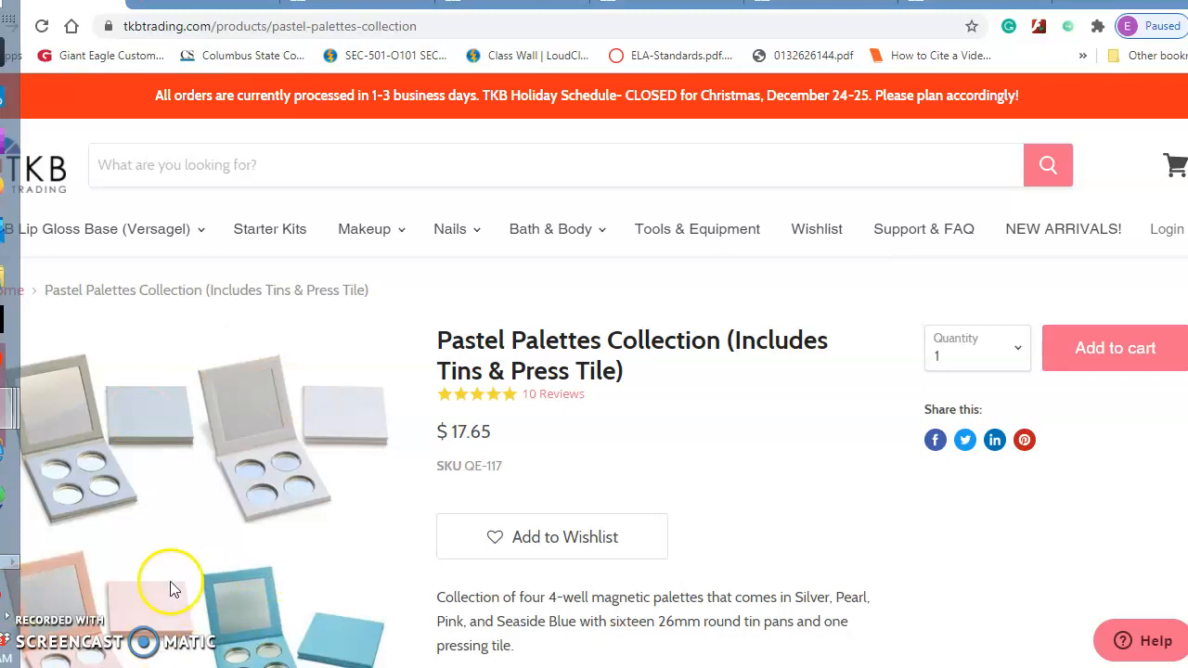
mouse_move(171, 596)
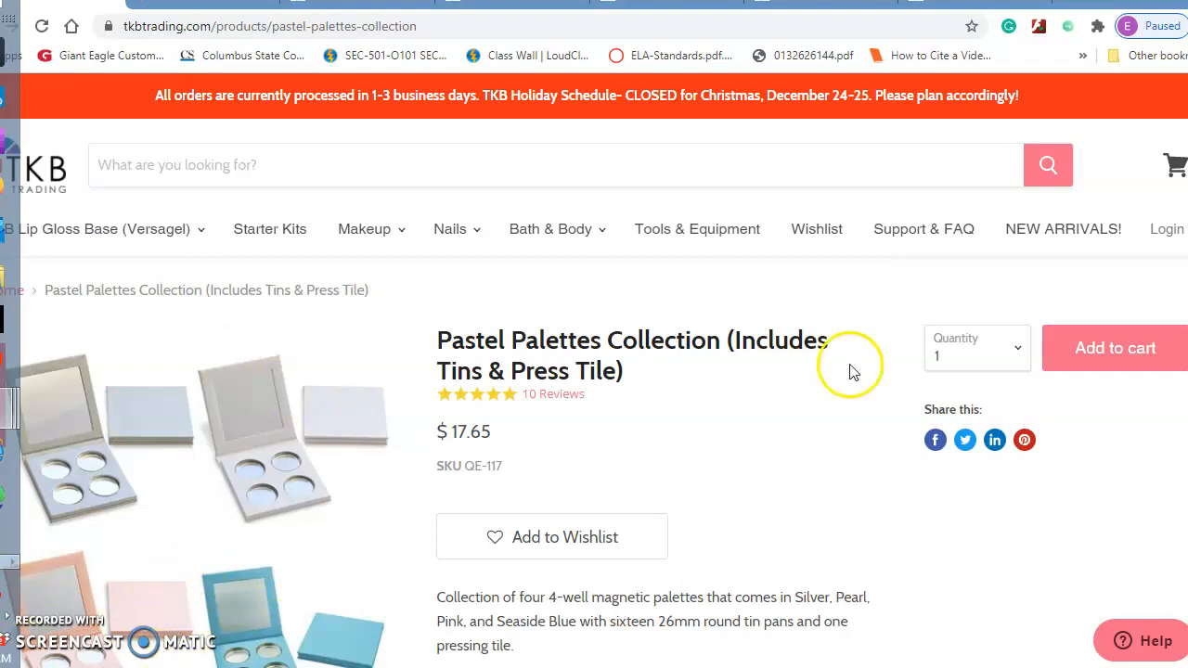
scroll(down, 3)
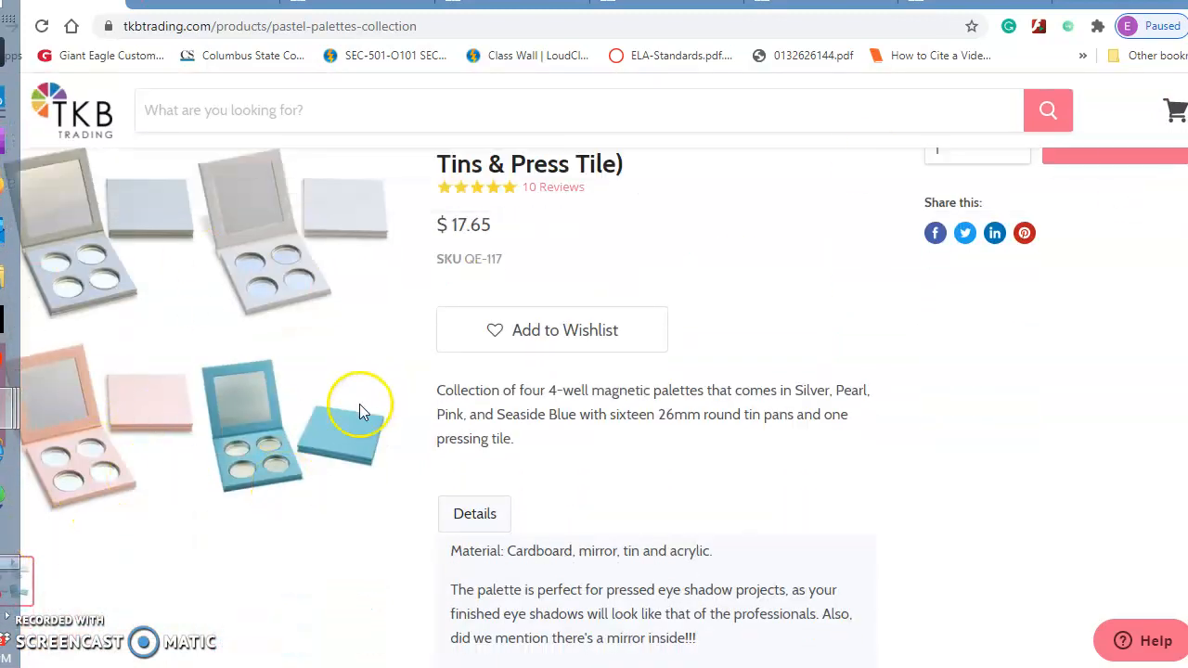
mouse_move(264, 441)
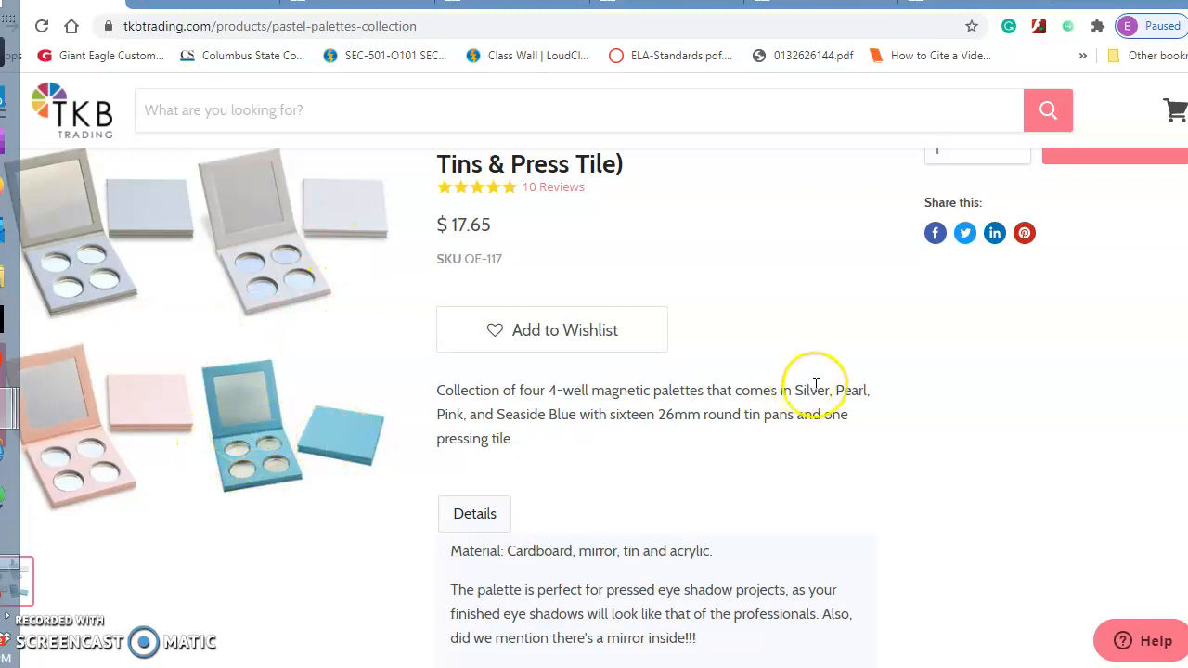
scroll(up, 3)
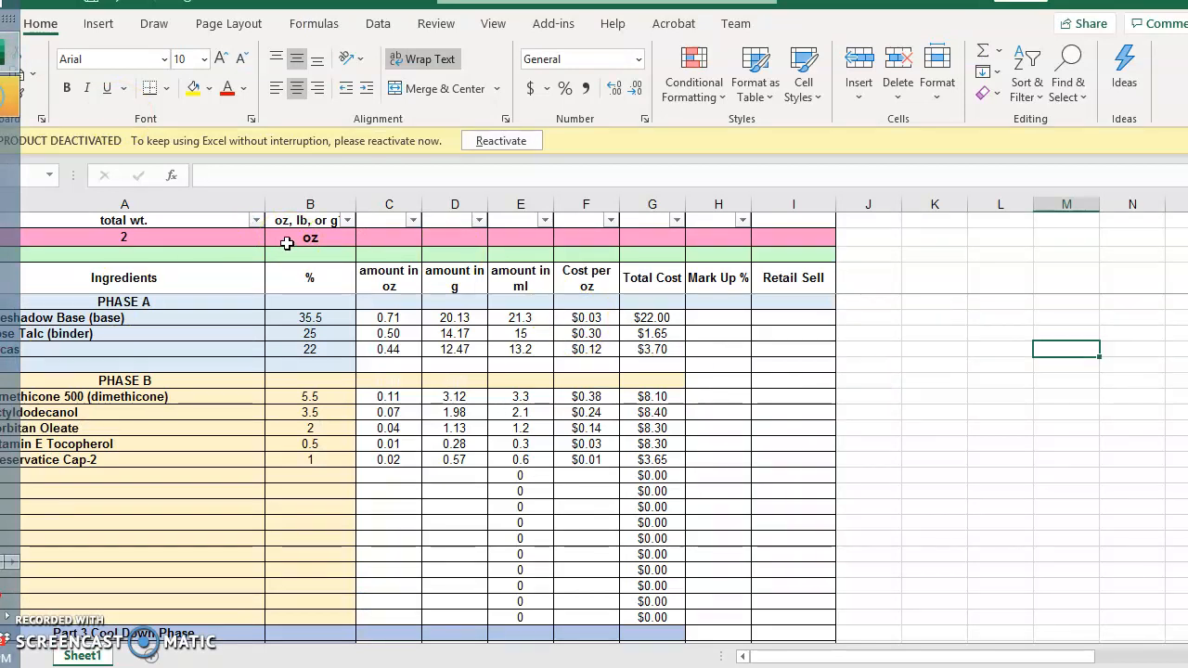
mouse_move(223, 290)
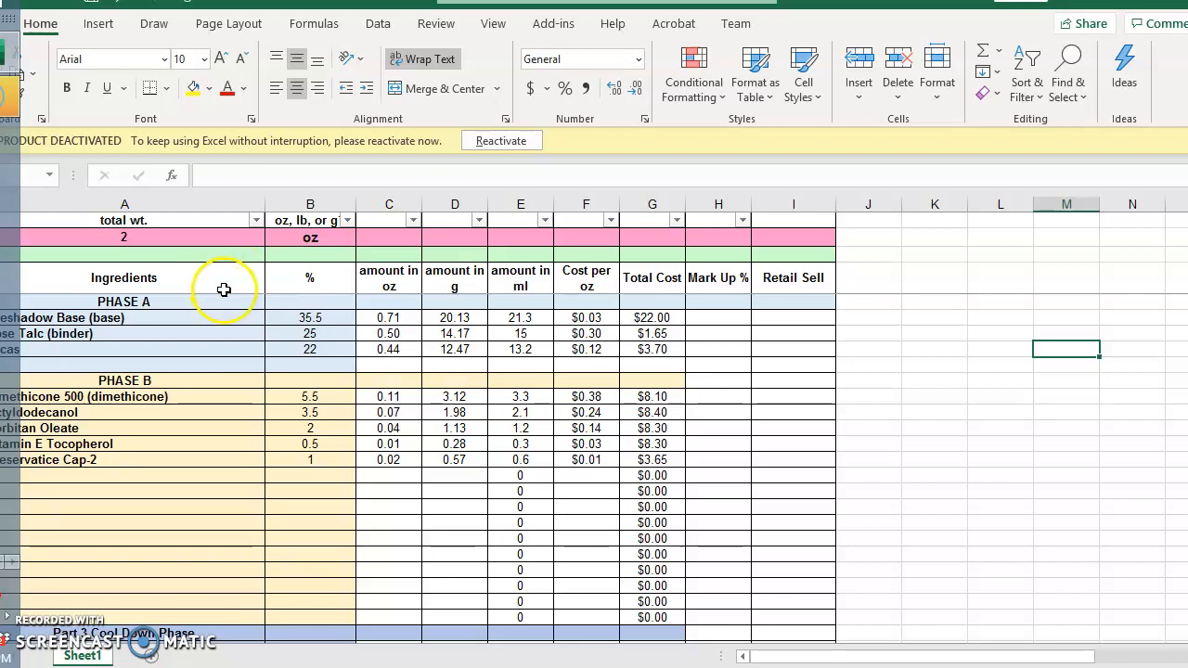
Step: Select a Phase A percentage cell in column B of the eyeshadow cost sheet
click(123, 301)
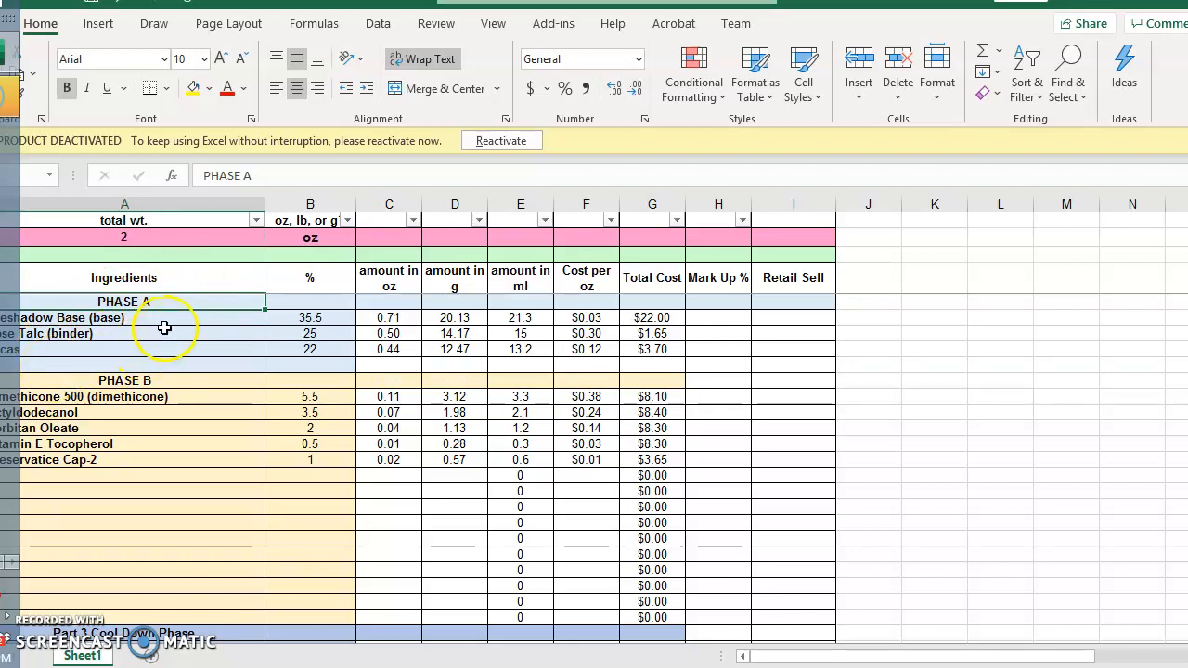
mouse_move(97, 434)
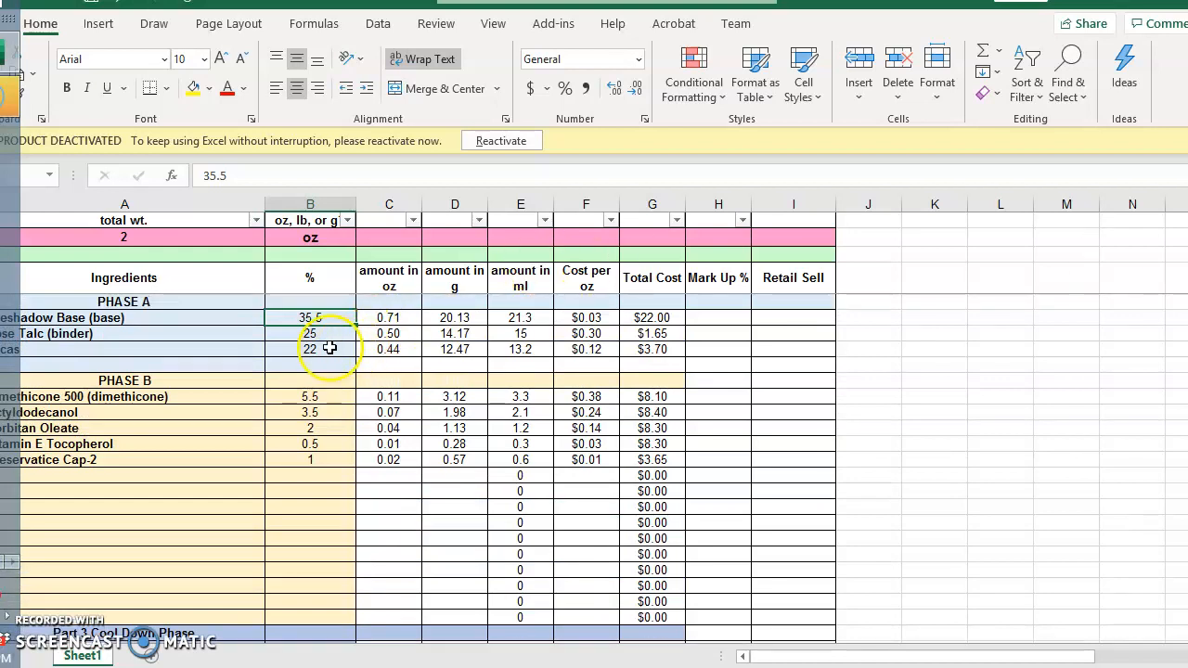
text(27)
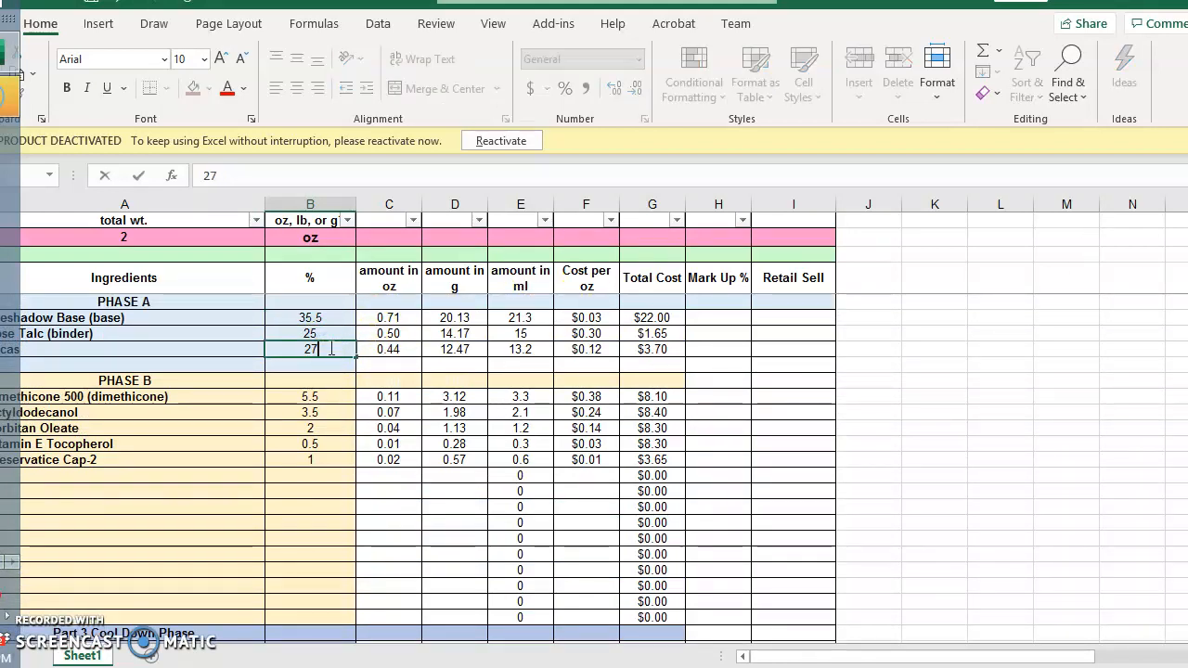
scroll(down, 3)
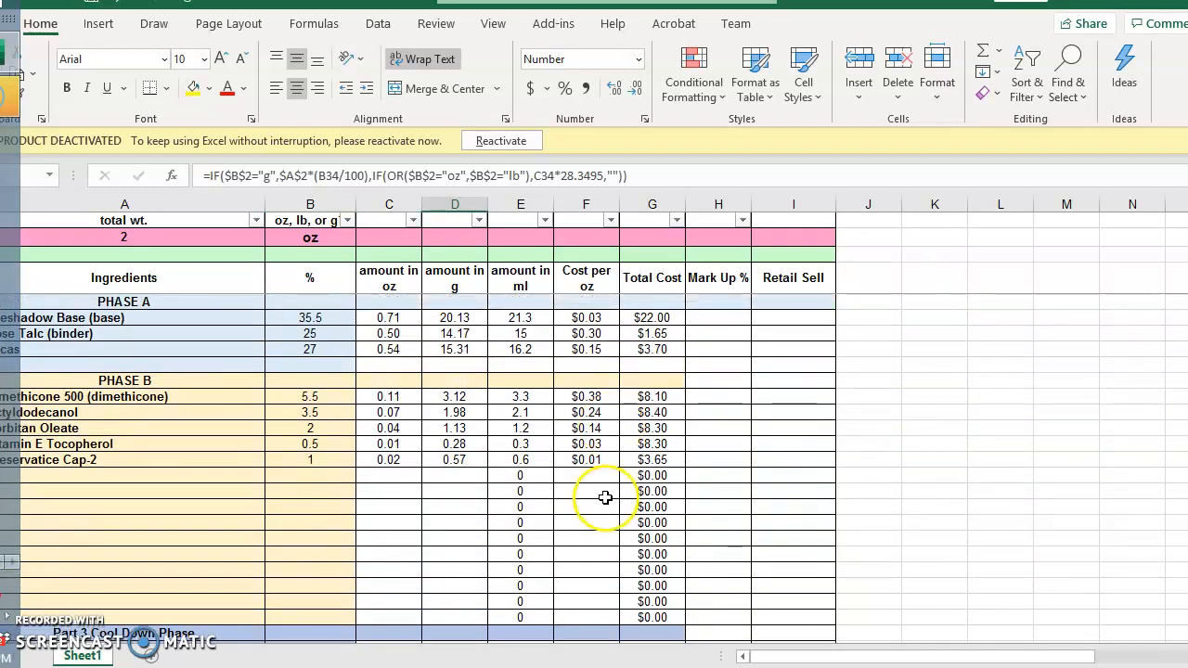
mouse_move(418, 444)
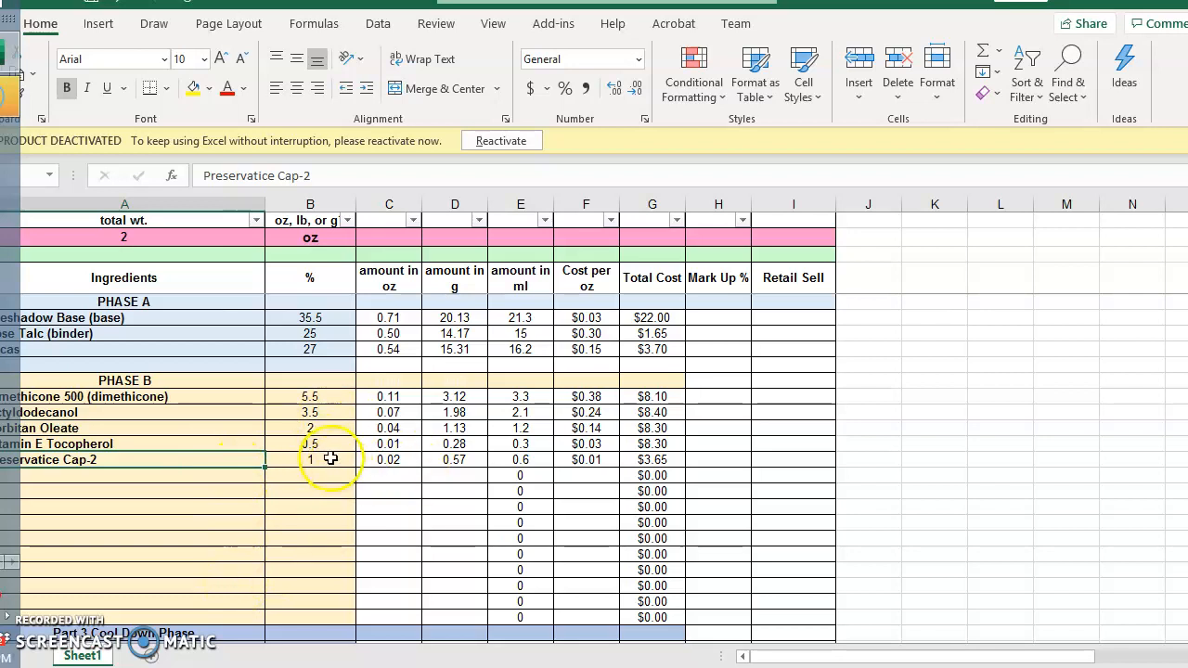
click(310, 460)
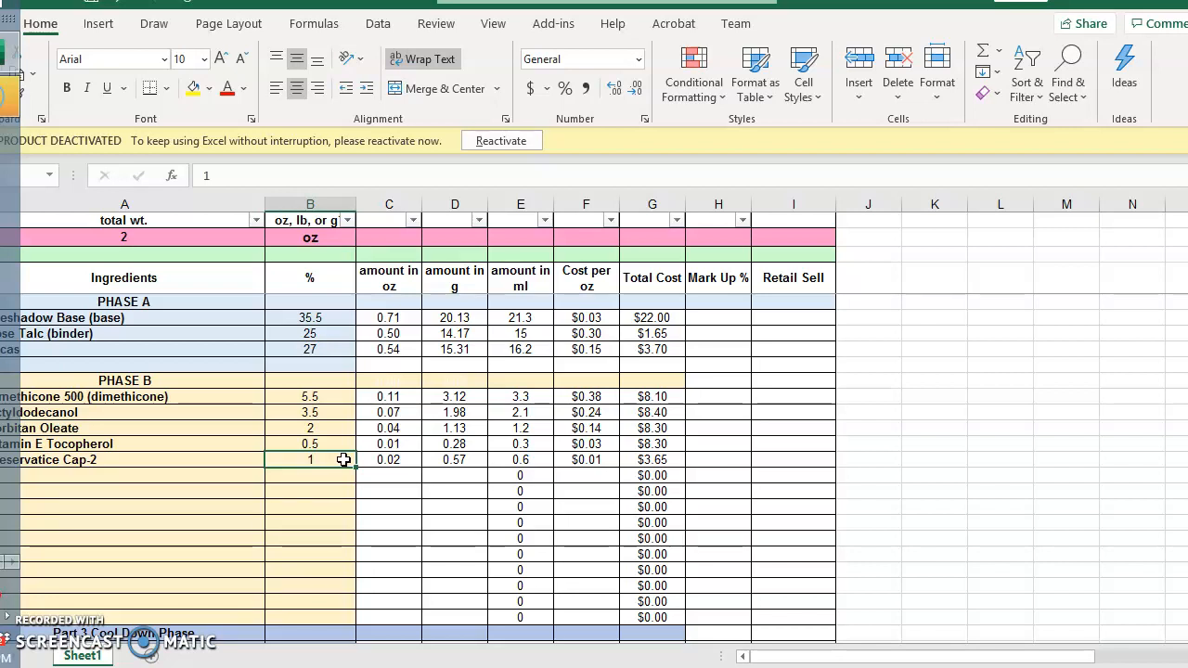
mouse_move(338, 498)
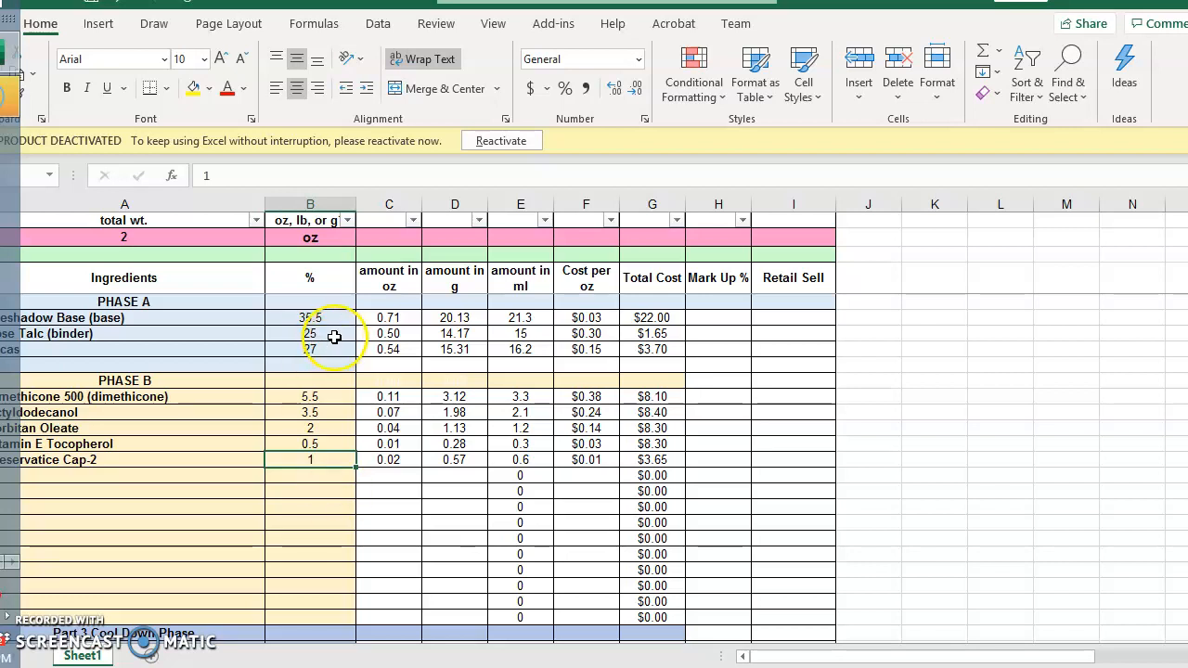
click(310, 317)
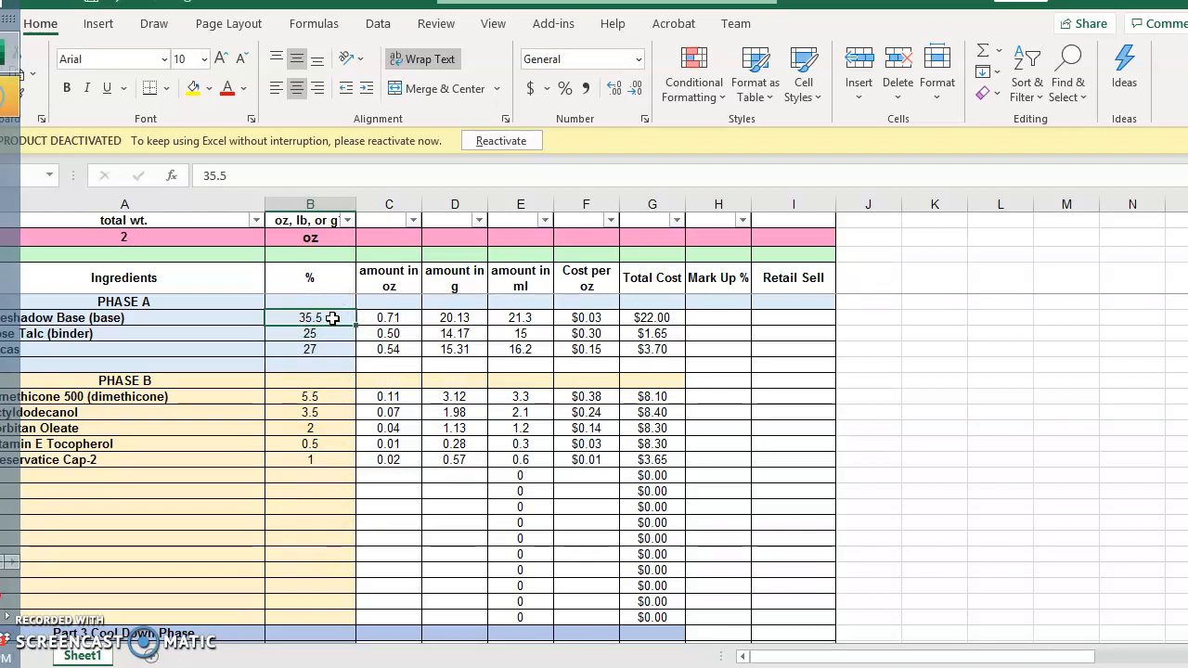
click(310, 238)
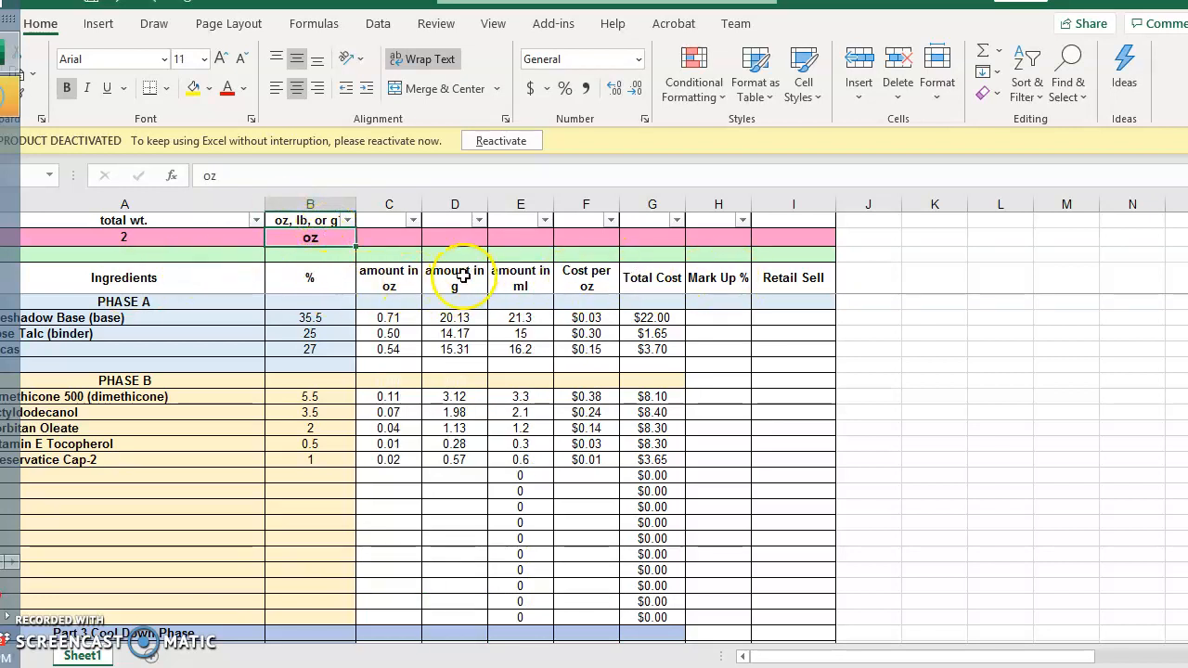
click(310, 318)
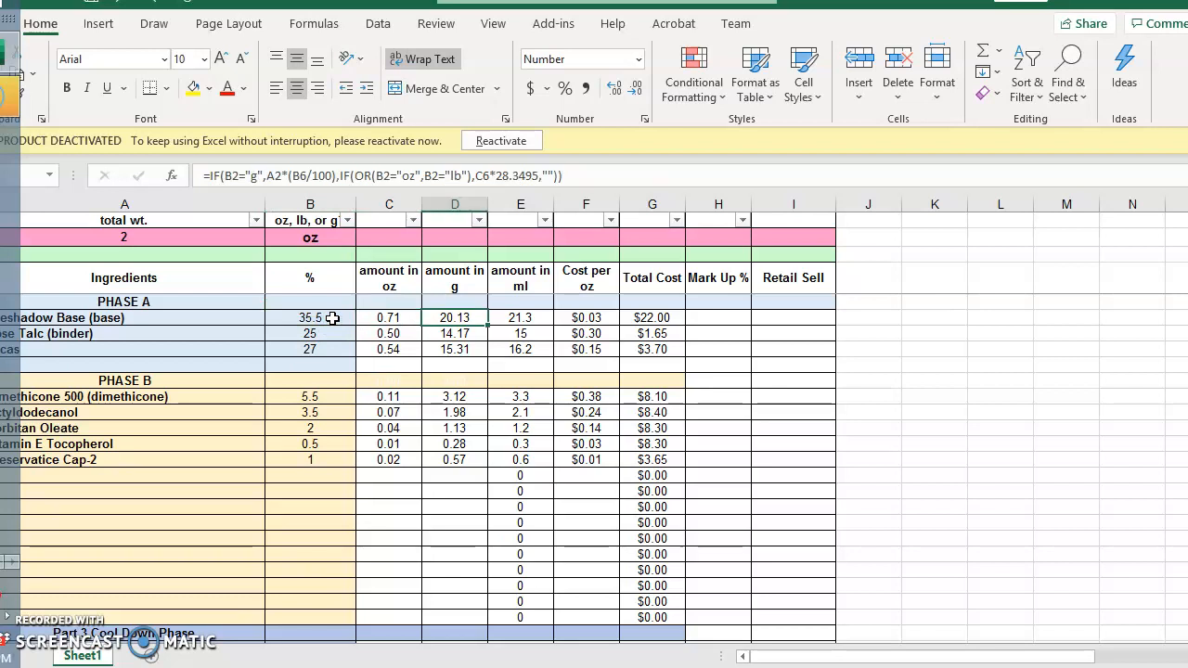
click(586, 317)
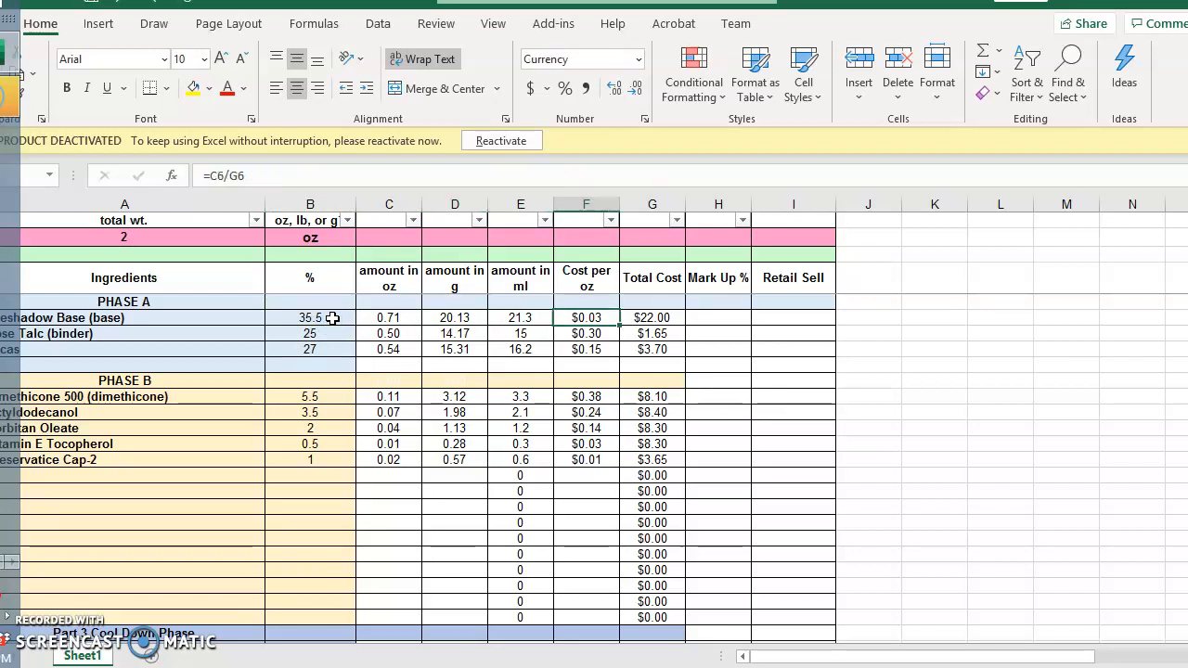
click(652, 317)
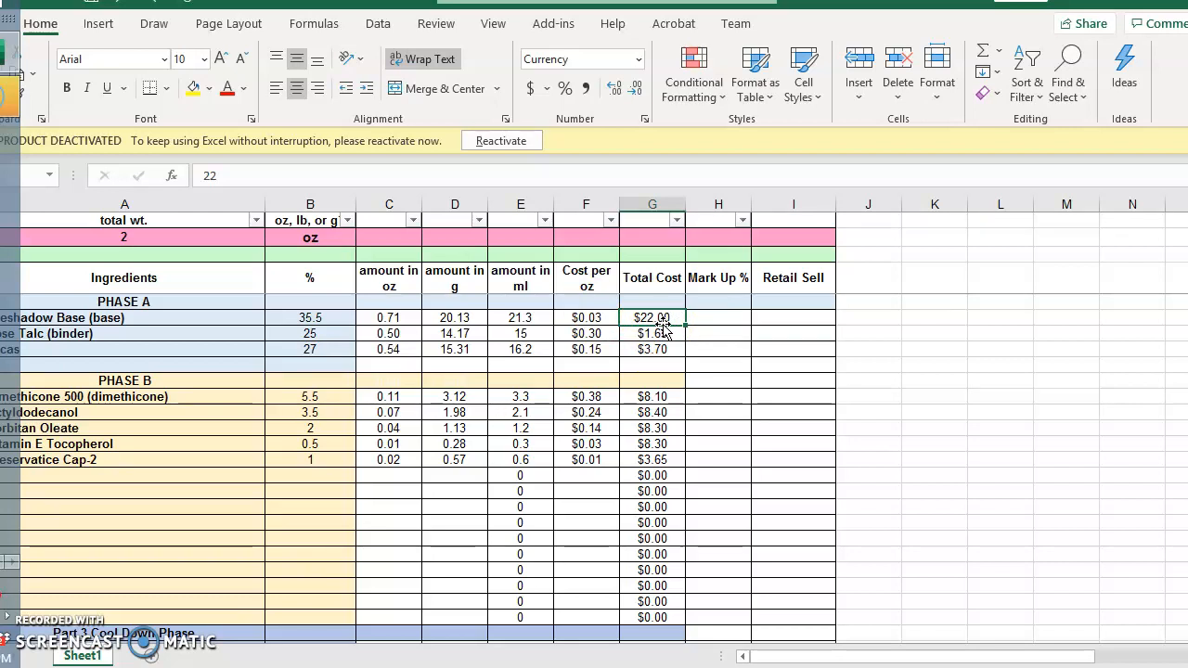
click(388, 317)
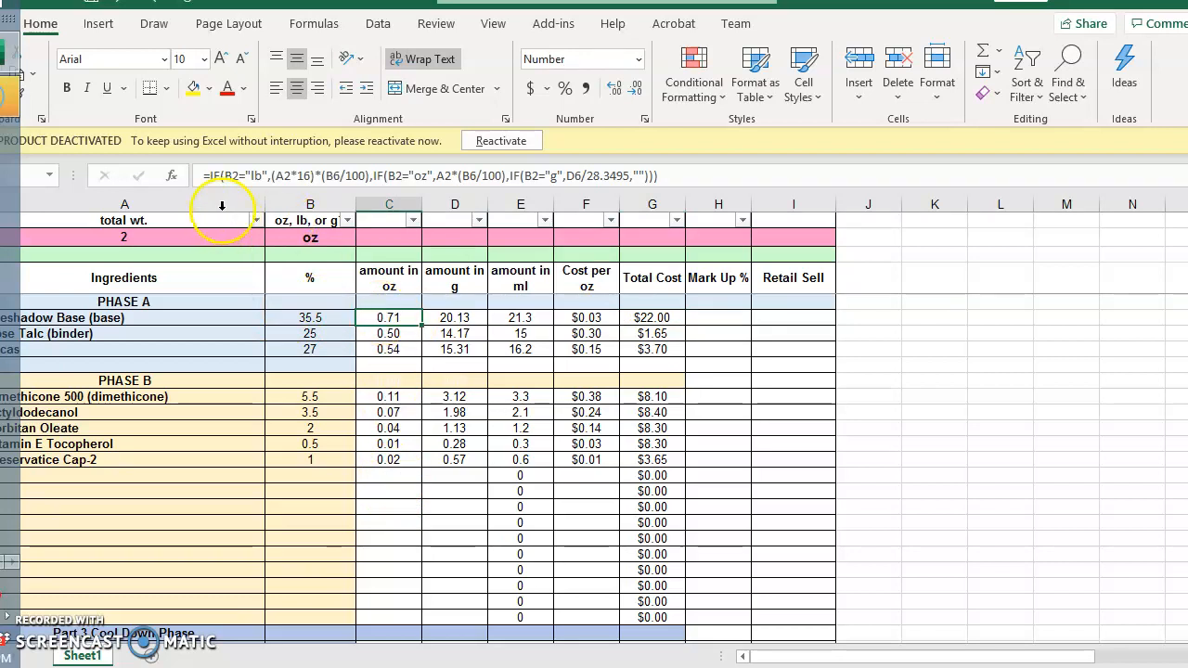
mouse_move(219, 174)
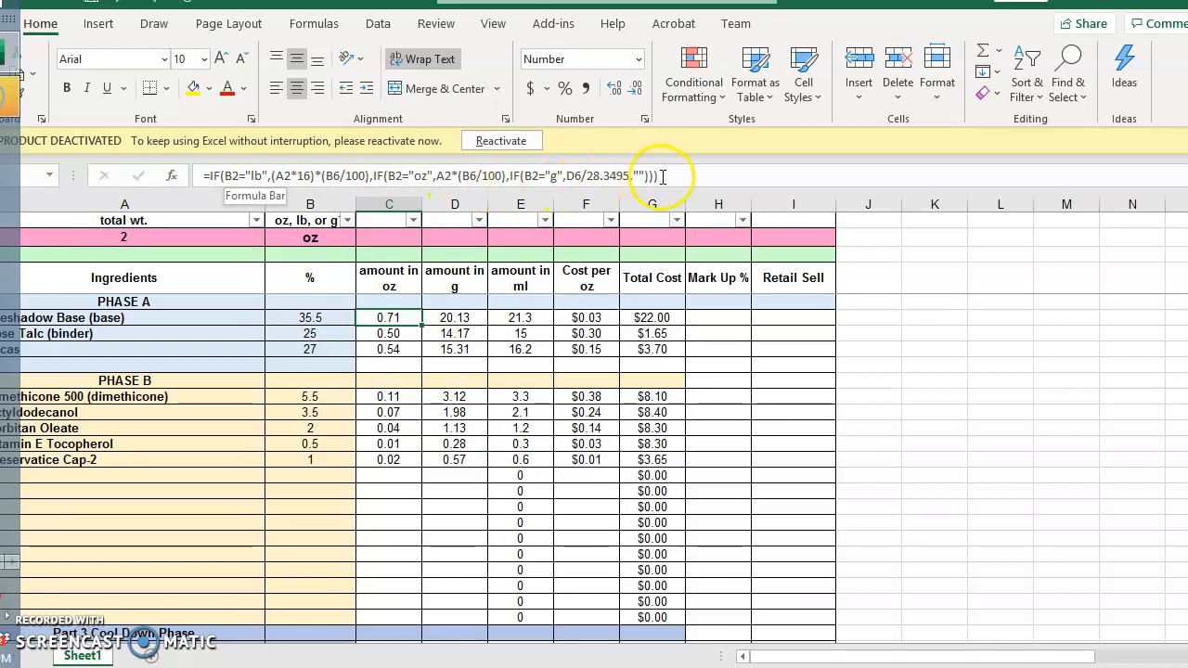
click(453, 317)
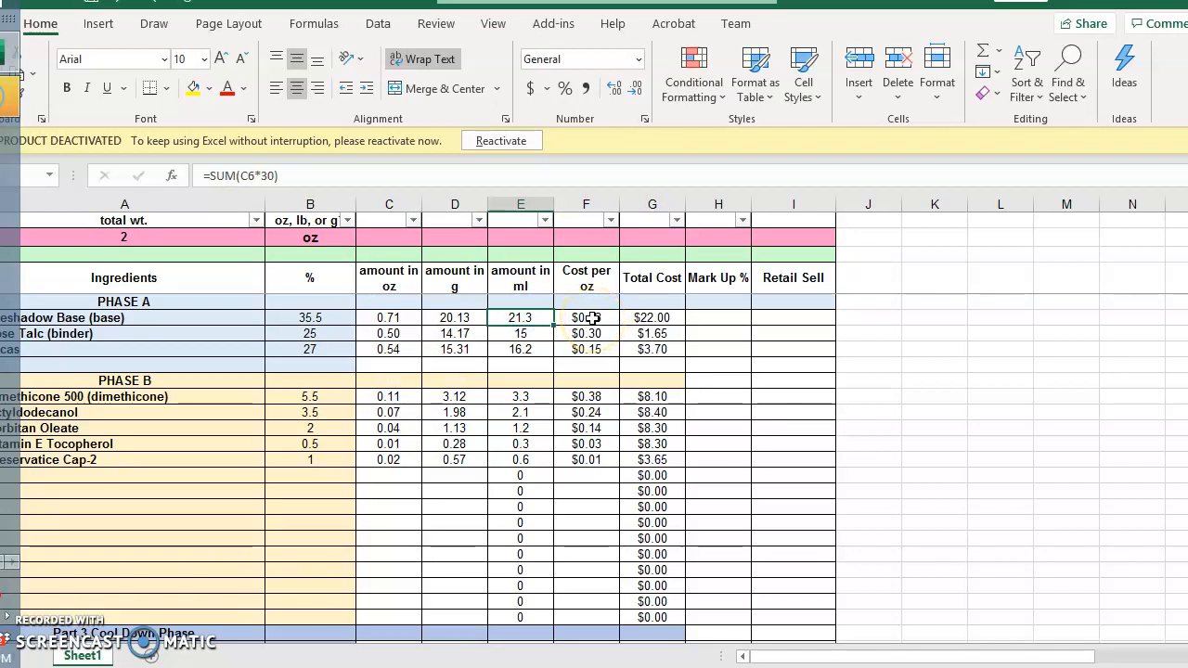
click(586, 318)
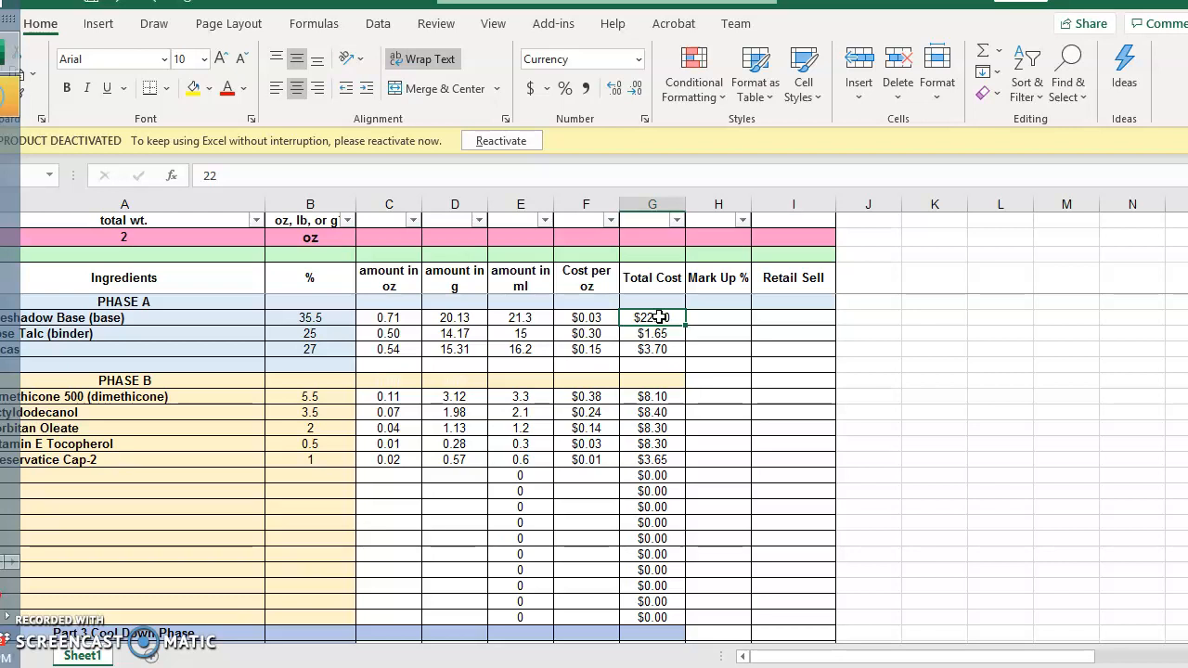
click(652, 335)
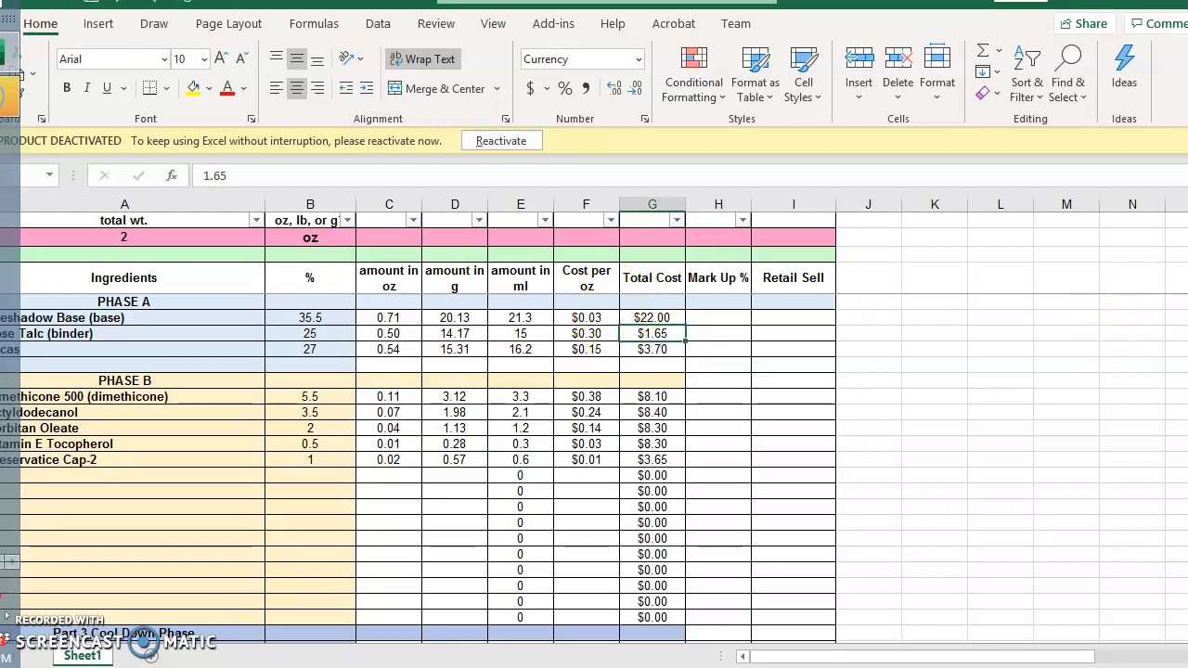
scroll(down, 3)
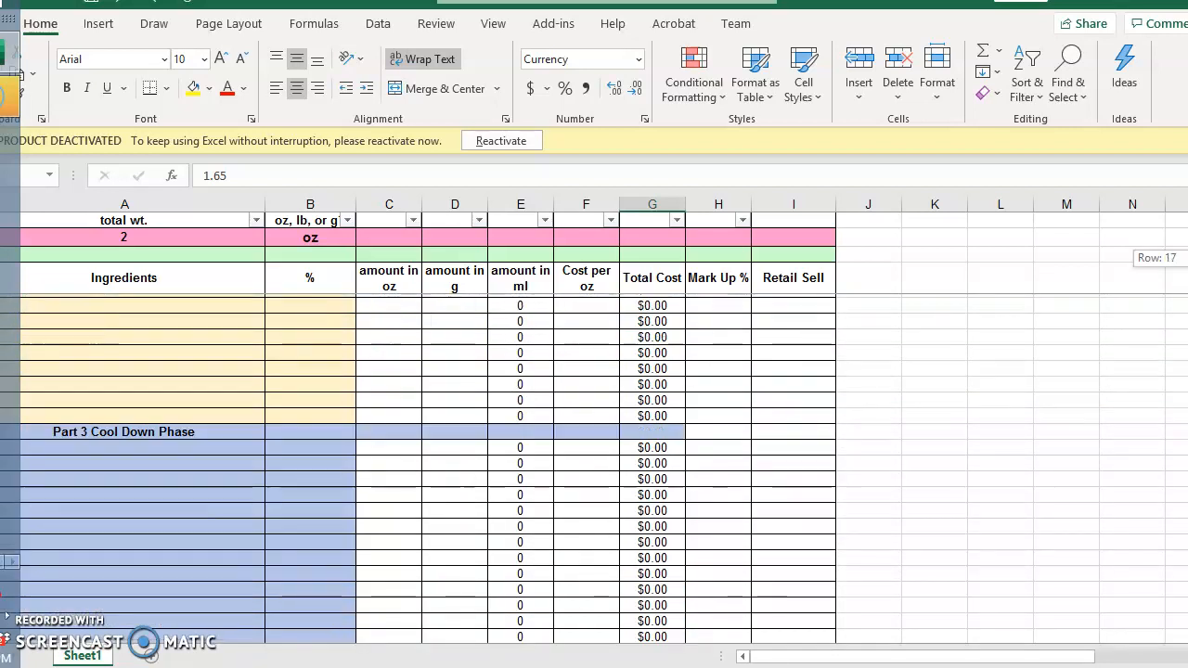
scroll(down, 3)
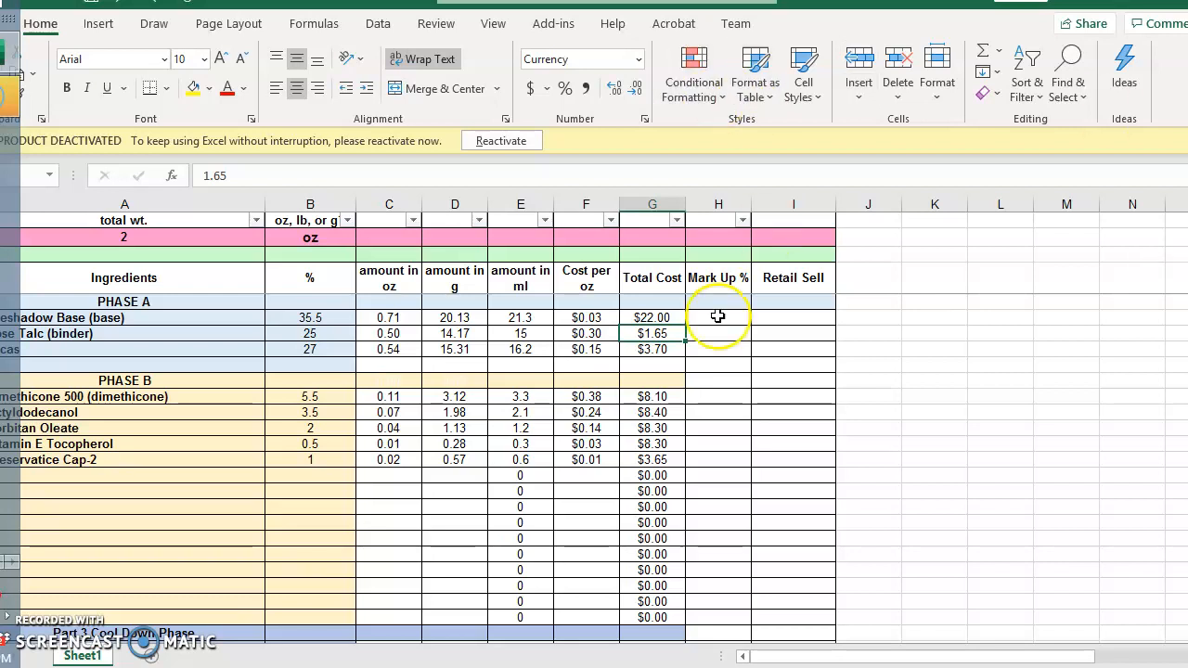
click(718, 317)
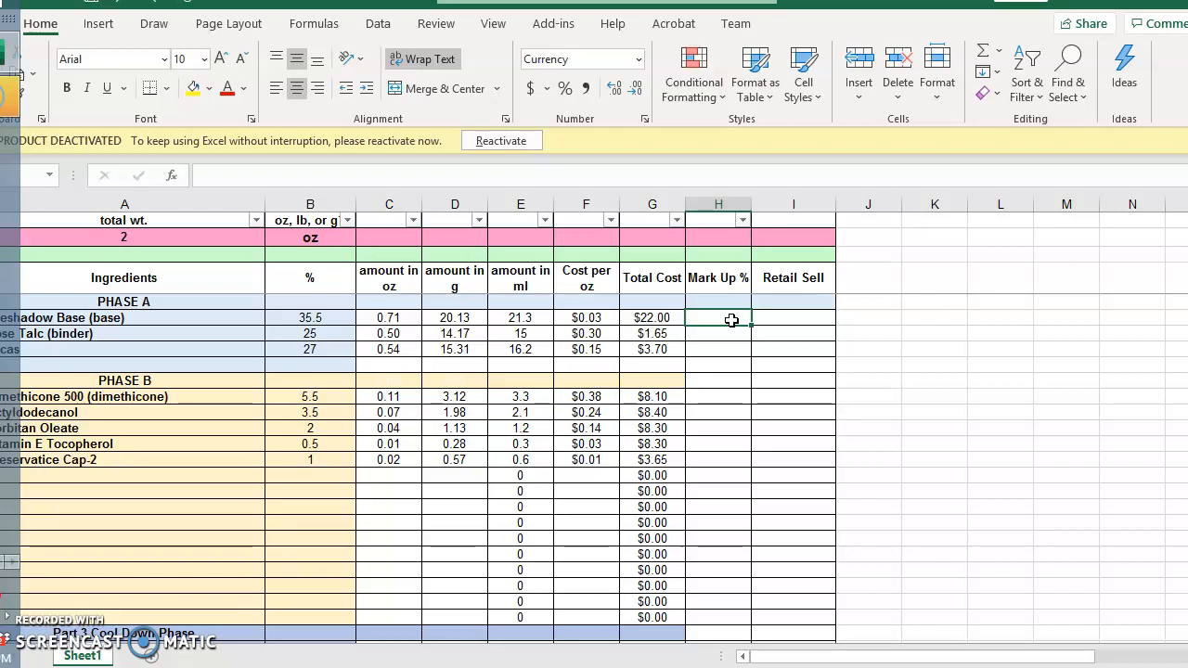
click(793, 319)
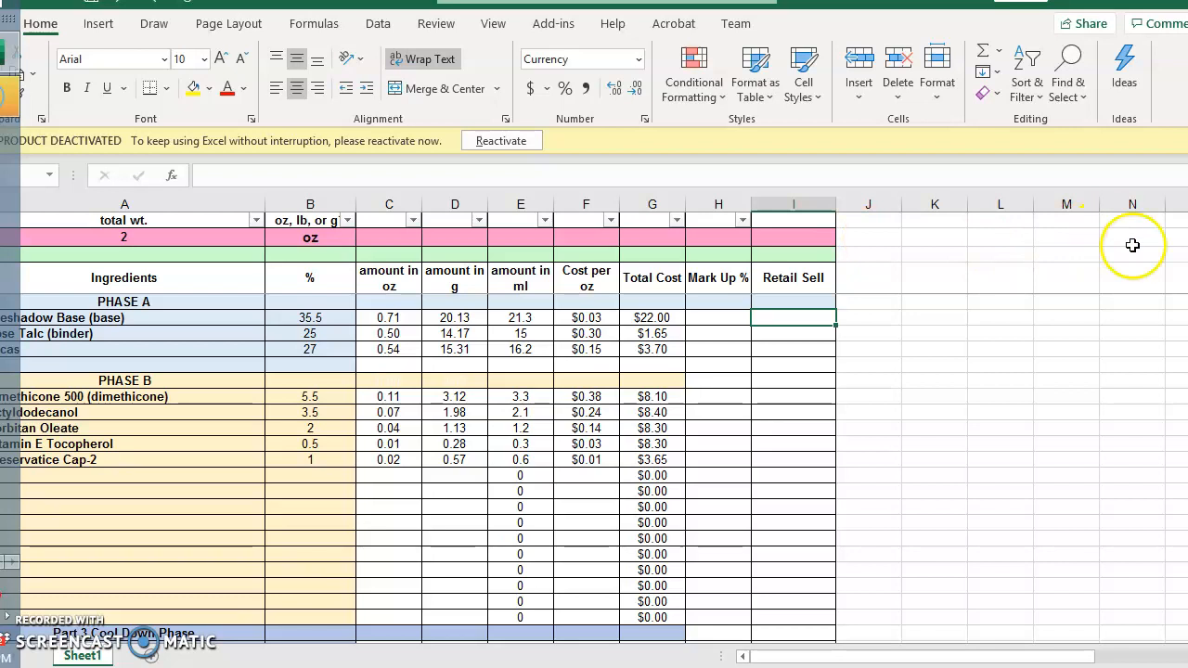
scroll(down, 3)
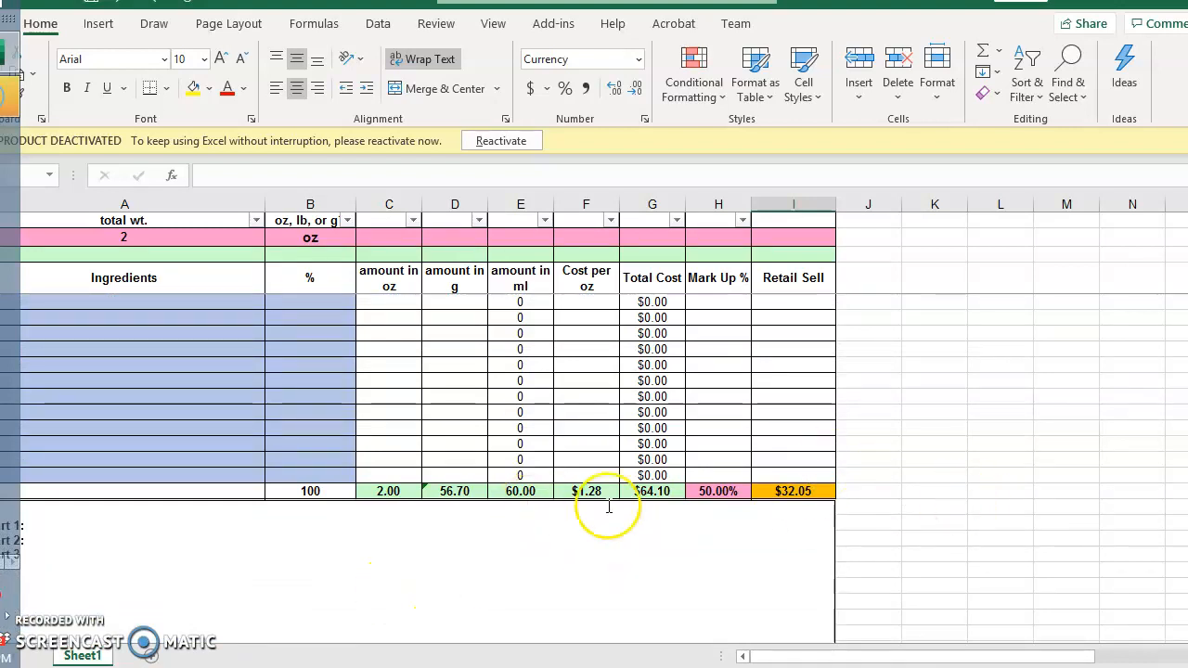
scroll(down, 3)
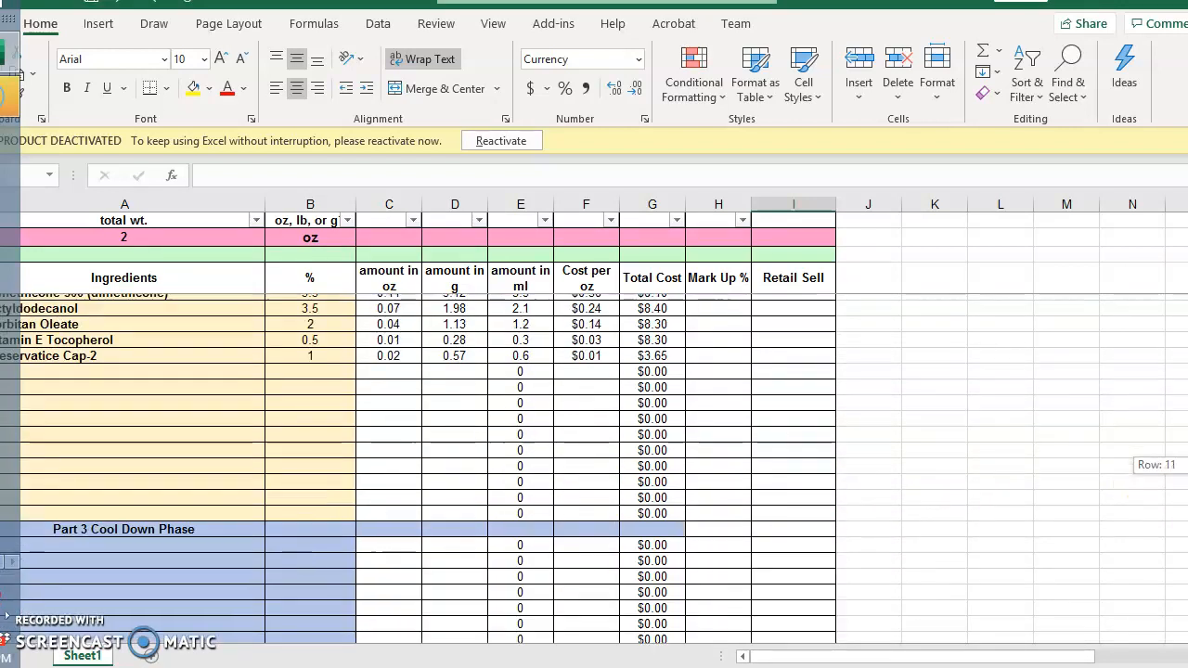
scroll(down, 3)
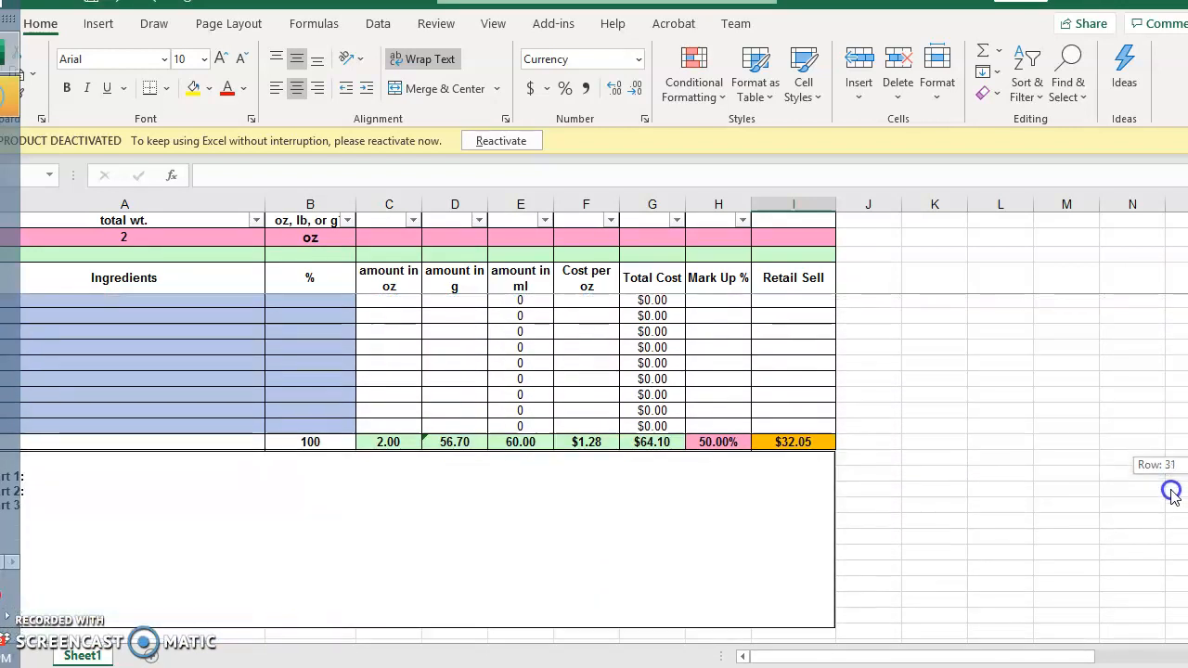